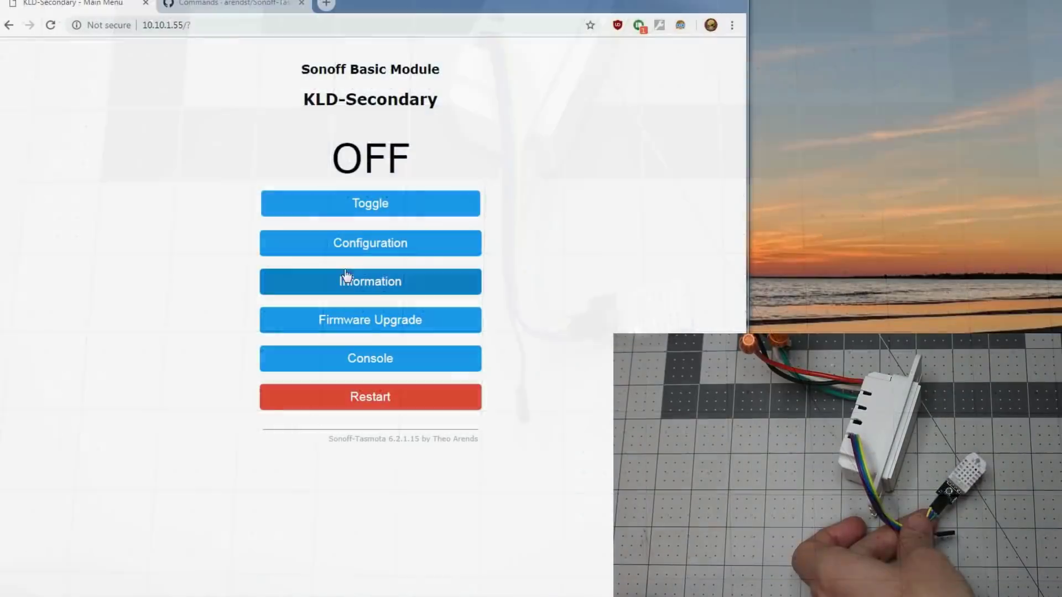
Assign the 02 AM2301 sensor to GPIO3 and save the module settings
{"action": "left_click", "coordinate": [370, 244]}
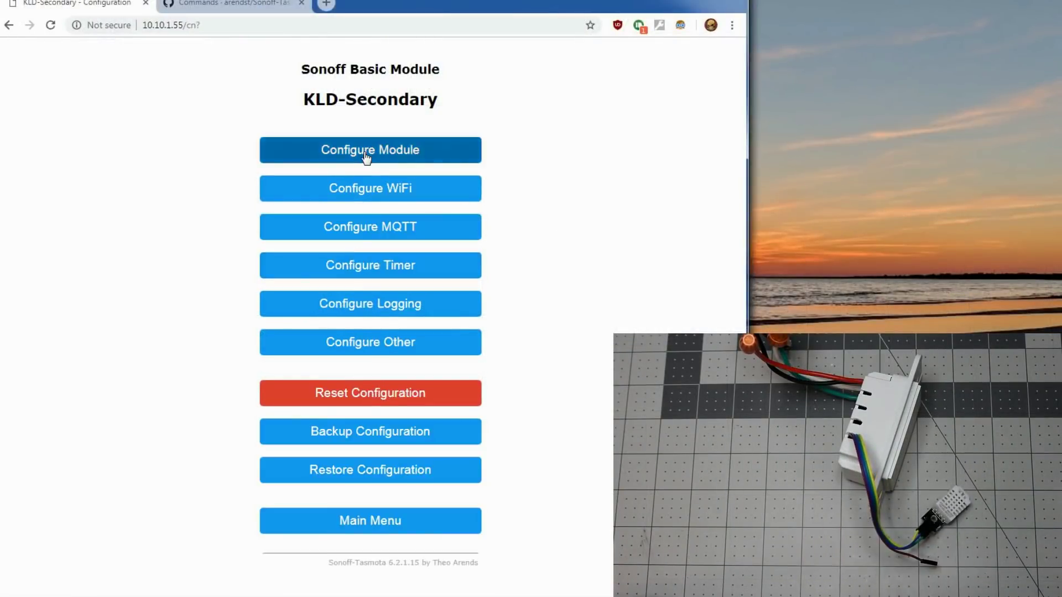
{"action": "left_click", "coordinate": [370, 150]}
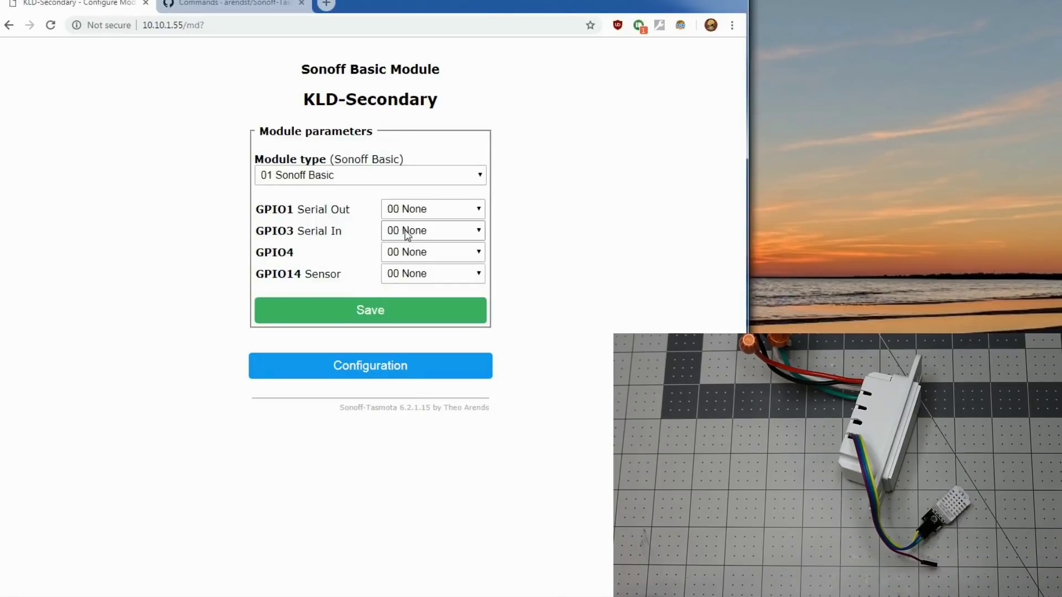
{"action": "left_click", "coordinate": [431, 230]}
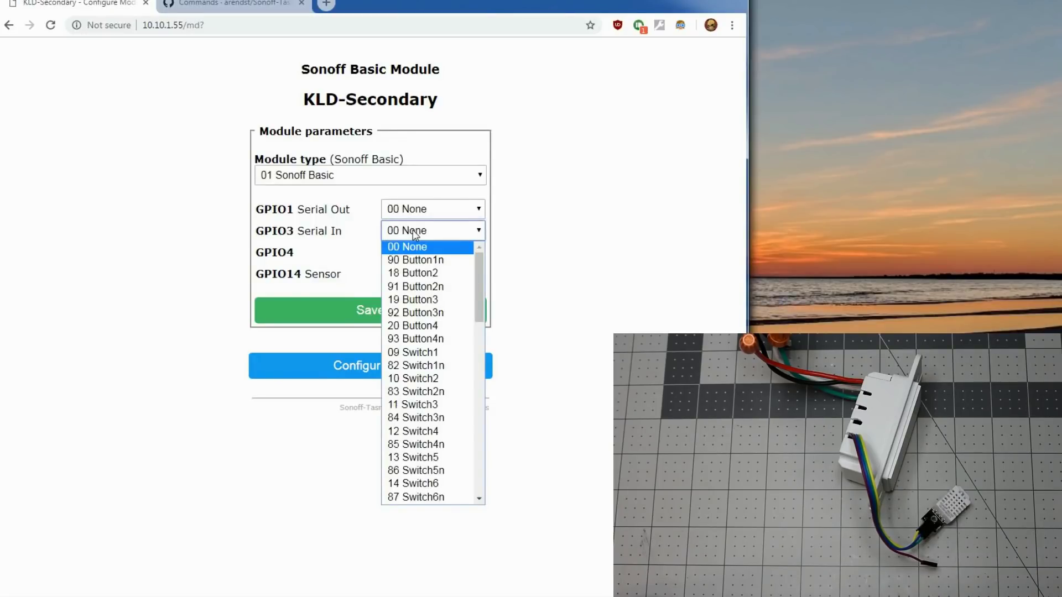
{"action": "scroll", "scroll_direction": "down", "scroll_amount": 3}
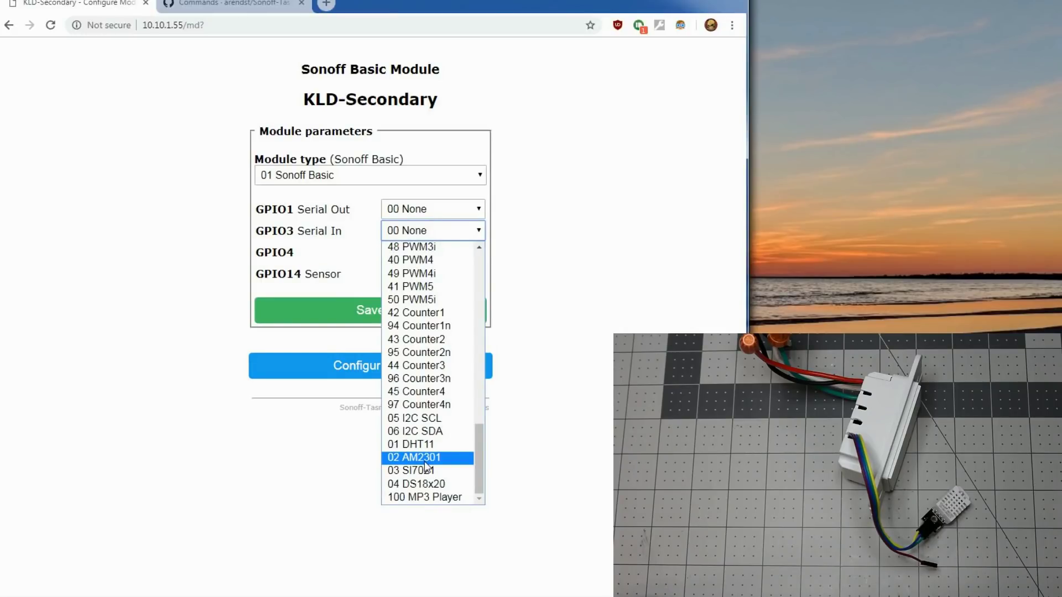
{"action": "left_click", "coordinate": [413, 457]}
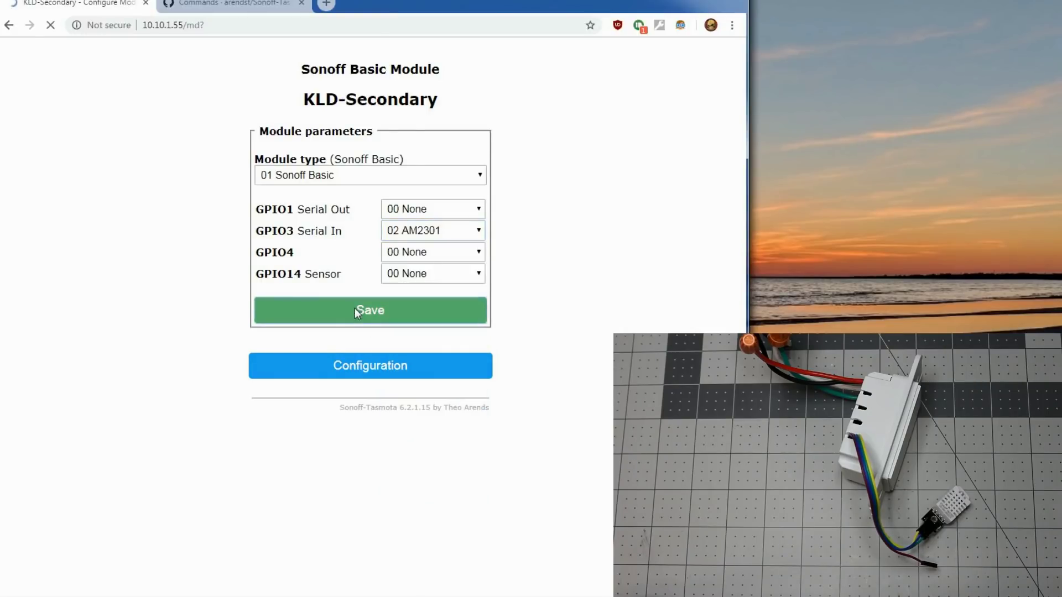
{"action": "left_click", "coordinate": [370, 311]}
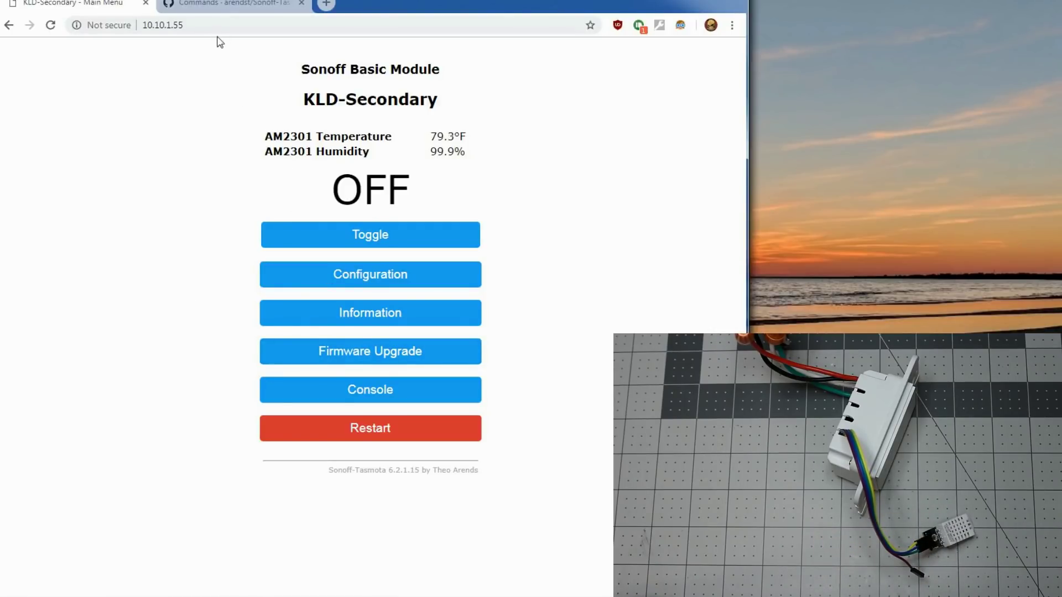
Look up SetOption8 in the commands wiki and send the SetOption8 temperature-unit command
{"action": "left_click", "coordinate": [233, 4]}
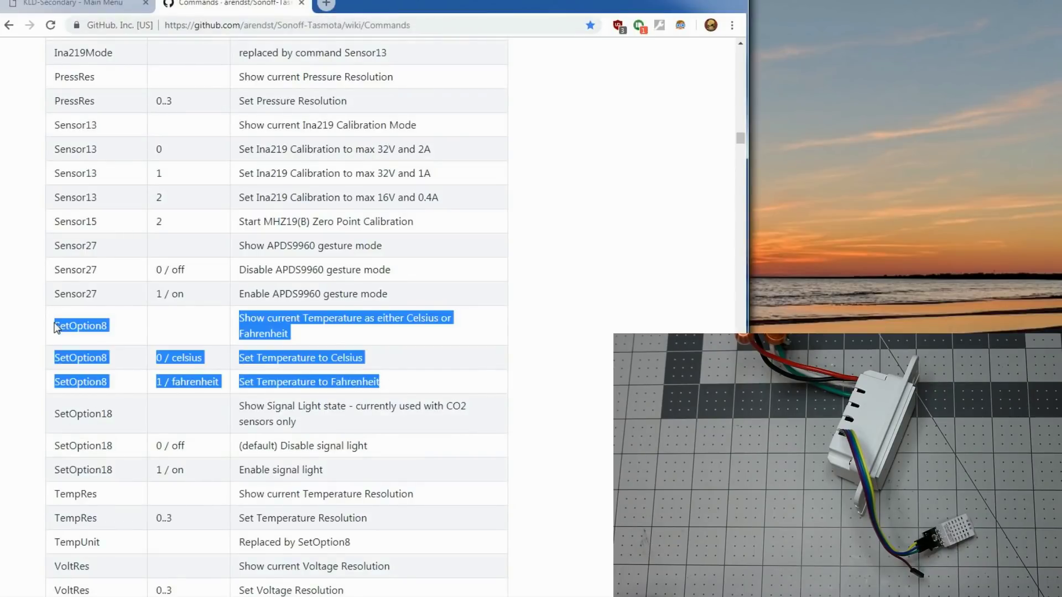
{"action": "left_click", "coordinate": [71, 5]}
{"action": "type", "text": "setoption8"}
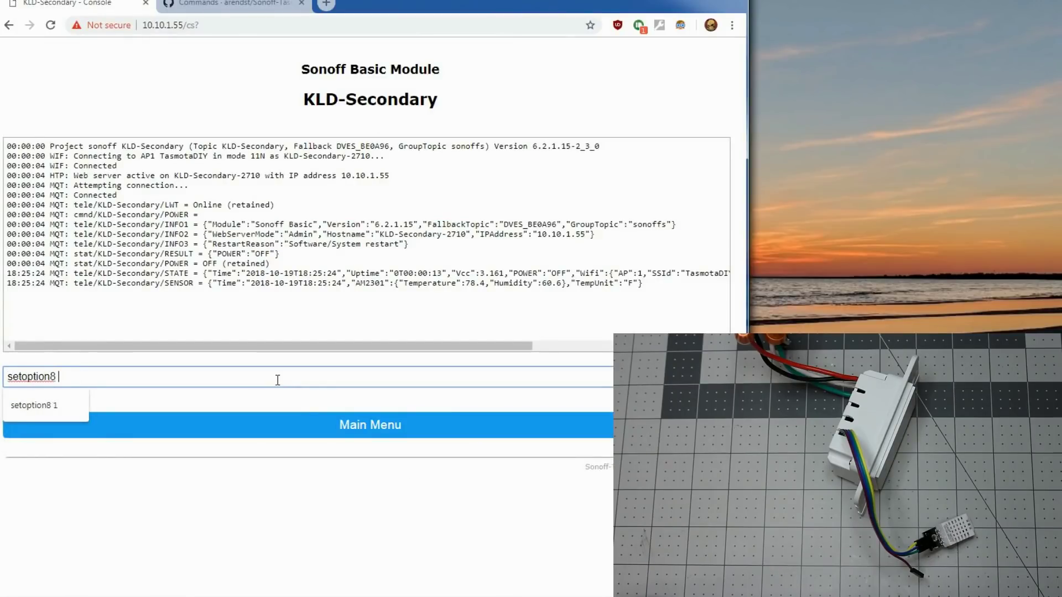
{"action": "key", "text": "Return"}
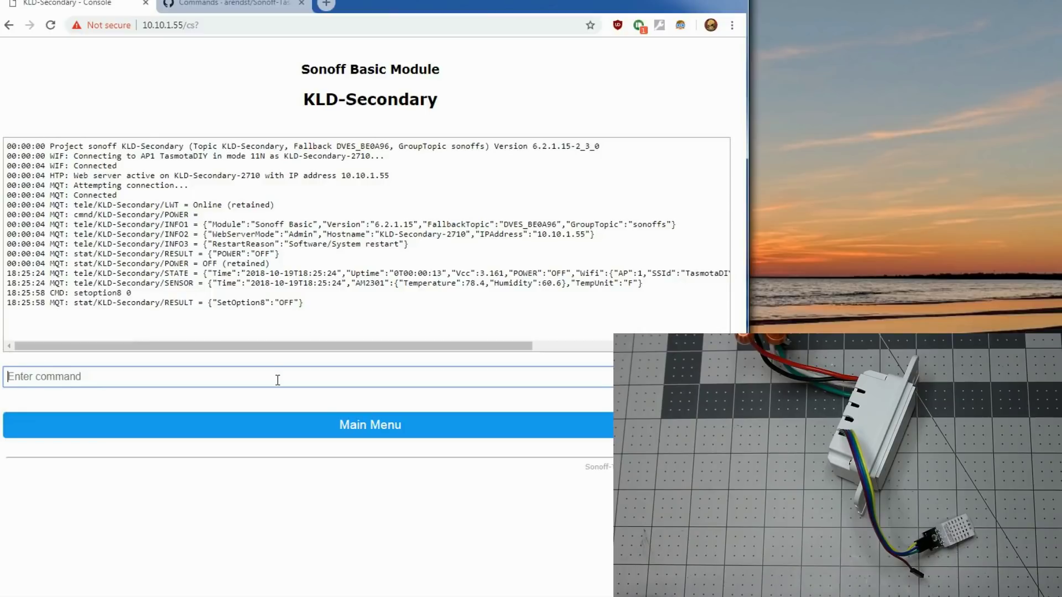
Reopen the device console and highlight the AM2301 reading in the log
{"action": "left_click", "coordinate": [370, 424]}
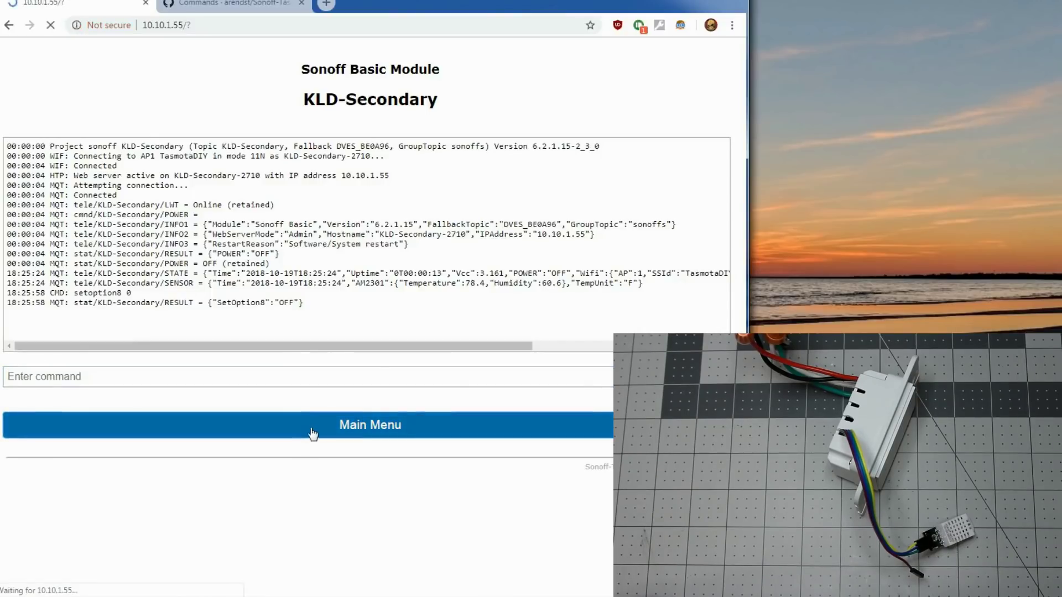
{"action": "left_click", "coordinate": [369, 425]}
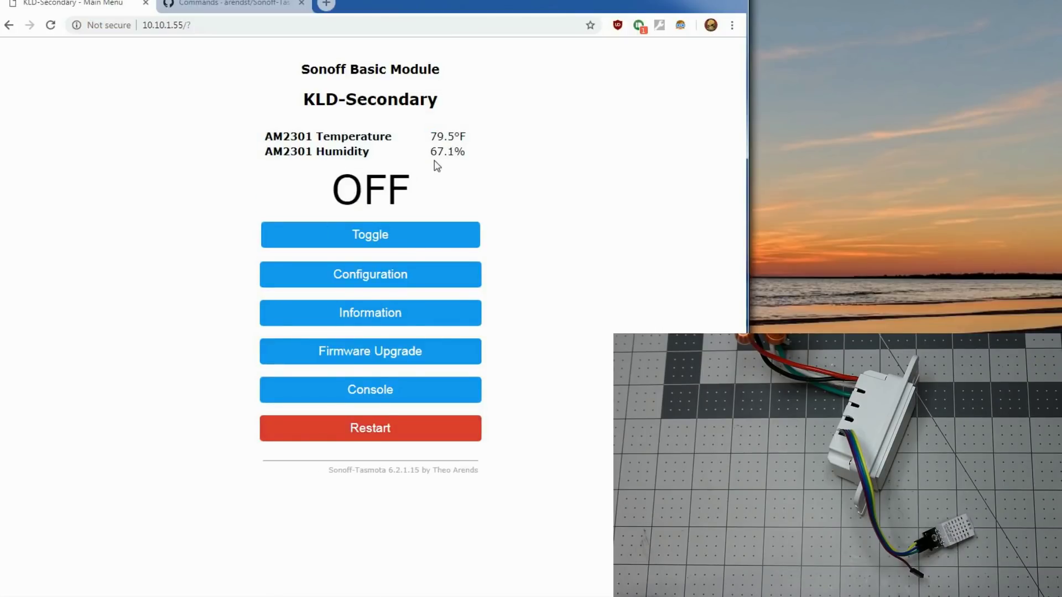
{"action": "left_click", "coordinate": [370, 389]}
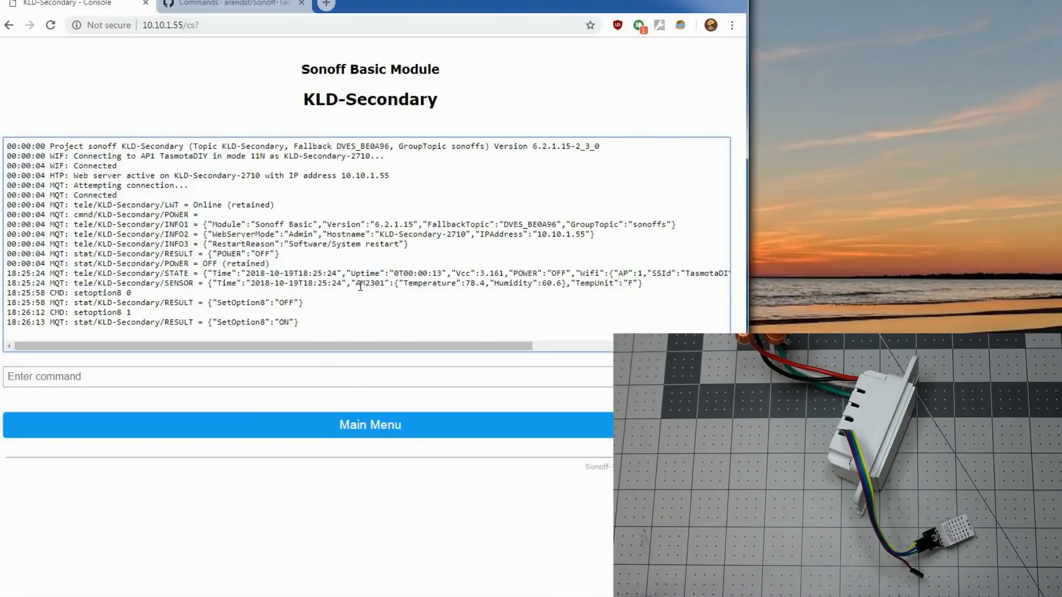
{"action": "double_click", "coordinate": [371, 283]}
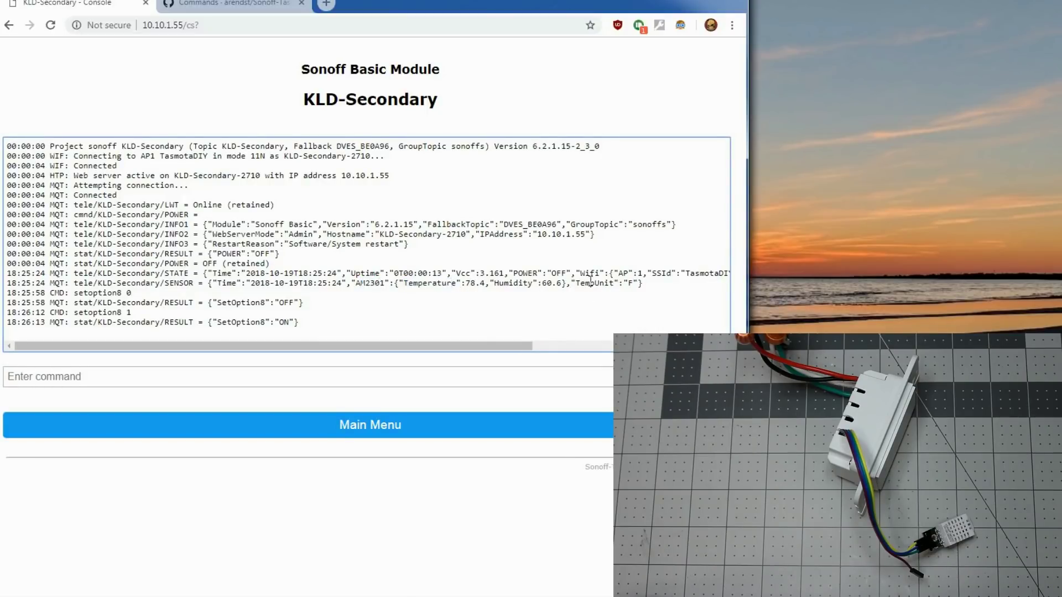
{"action": "mouse_move", "coordinate": [623, 290]}
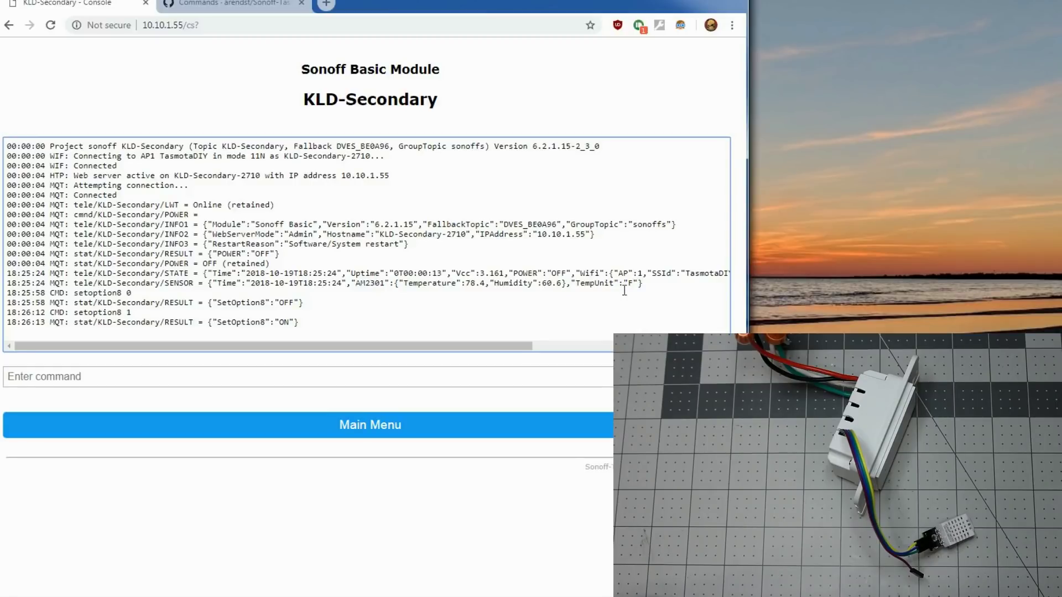
{"action": "mouse_move", "coordinate": [288, 368]}
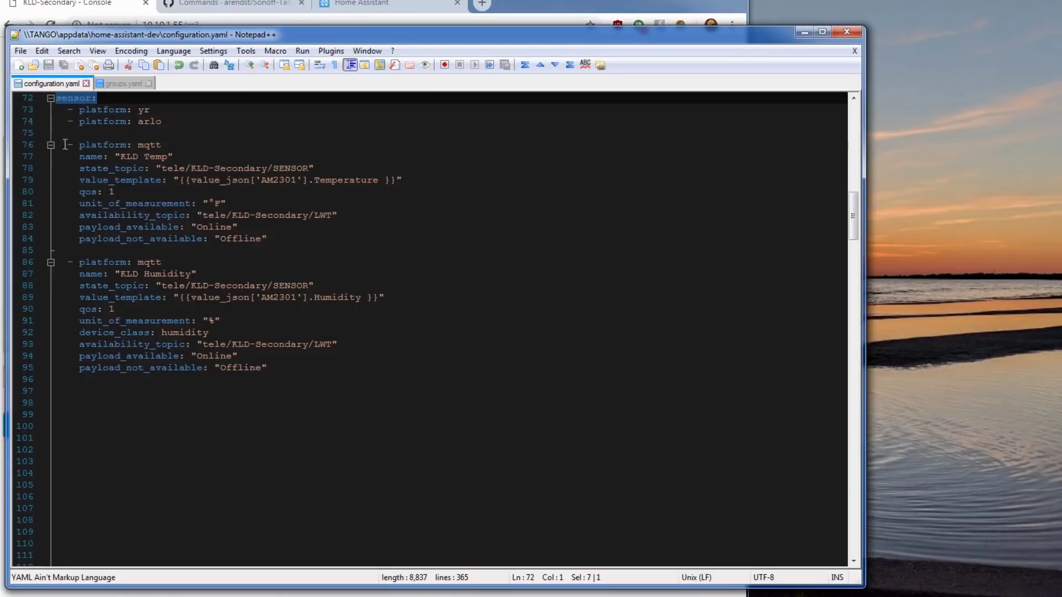
{"action": "left_click", "coordinate": [197, 168]}
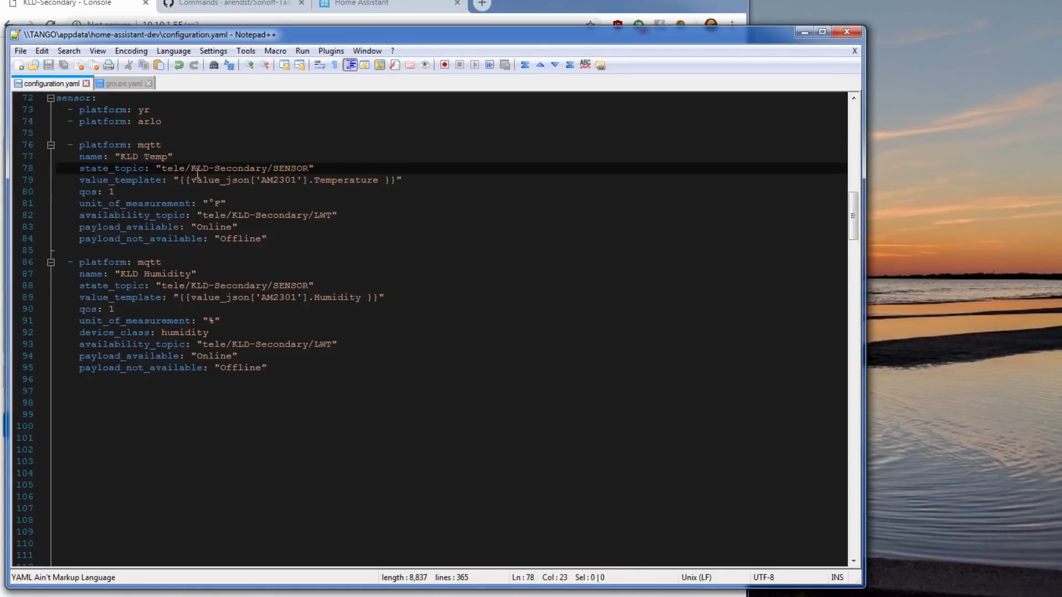
{"action": "left_click", "coordinate": [75, 4]}
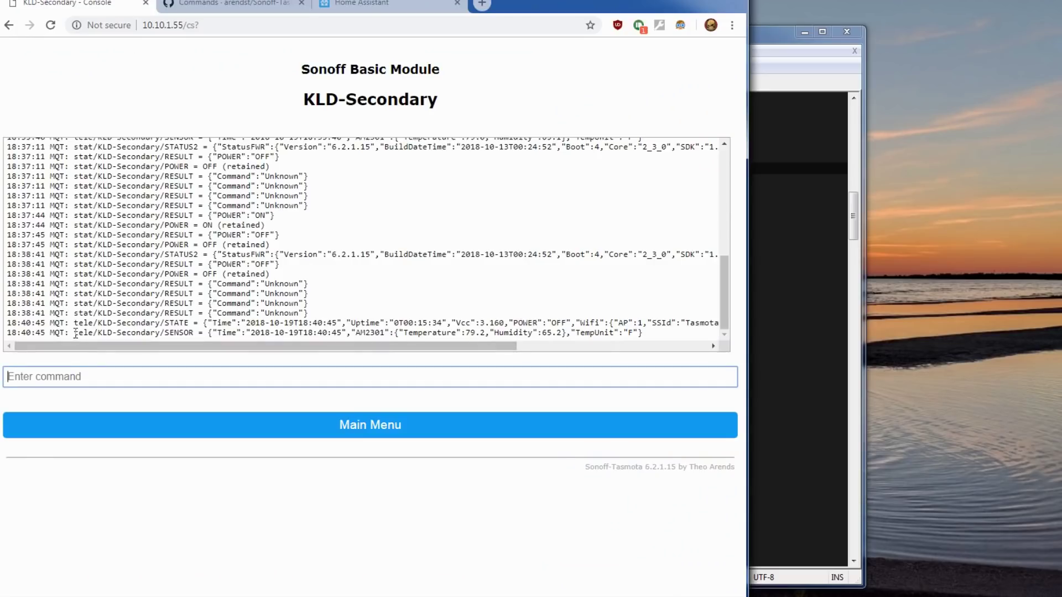
{"action": "double_click", "coordinate": [135, 332]}
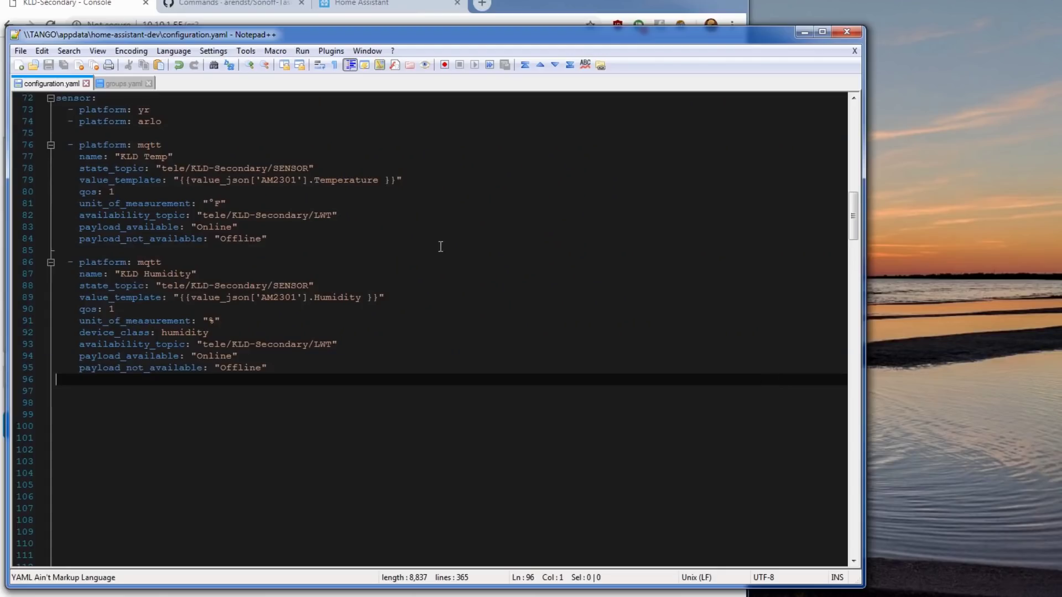
{"action": "double_click", "coordinate": [274, 180]}
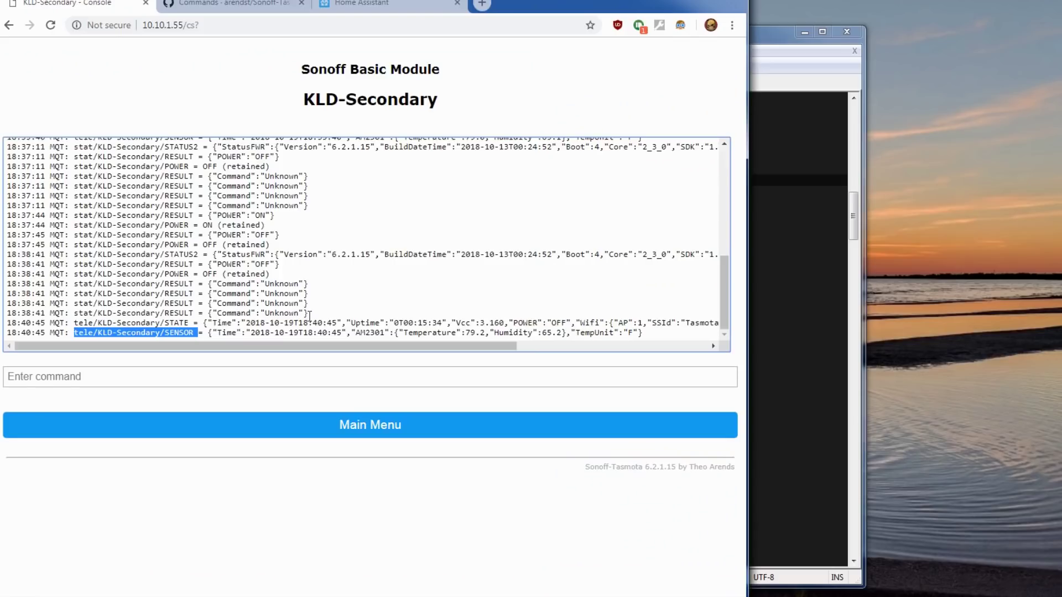
{"action": "double_click", "coordinate": [368, 332]}
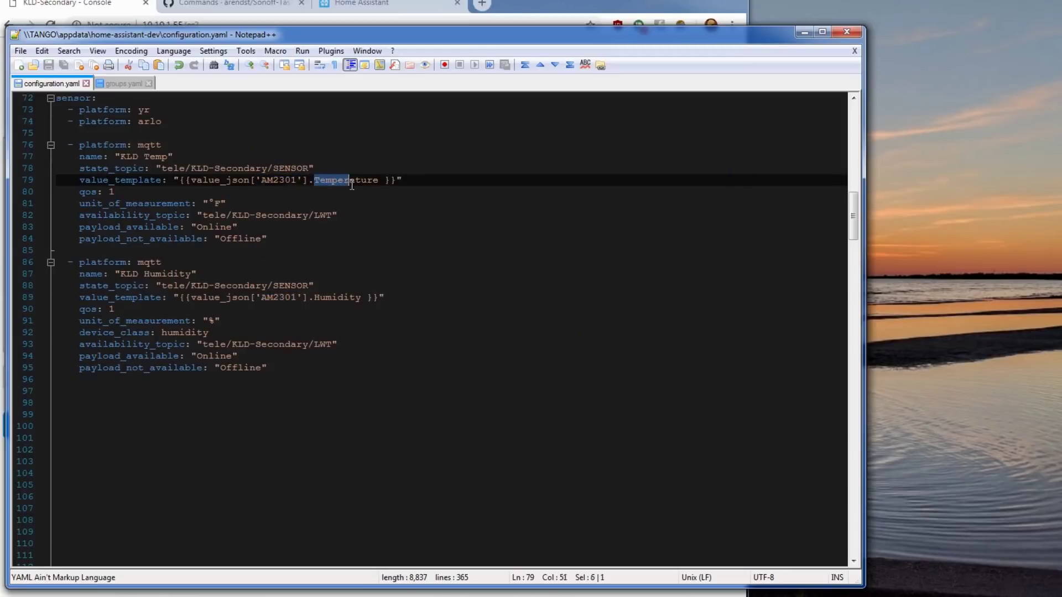
{"action": "double_click", "coordinate": [345, 180]}
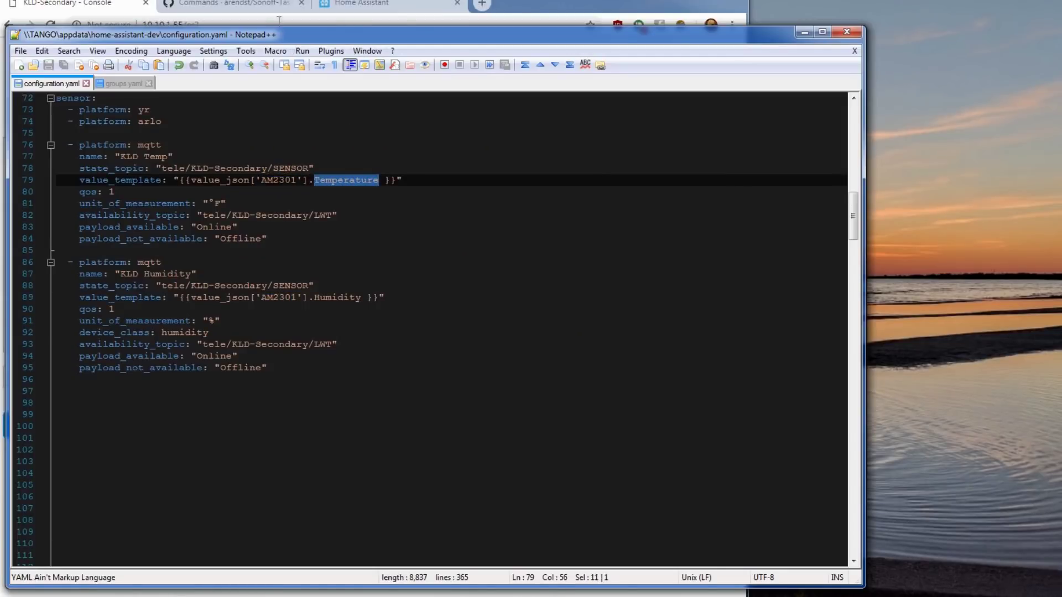
{"action": "left_click", "coordinate": [312, 168]}
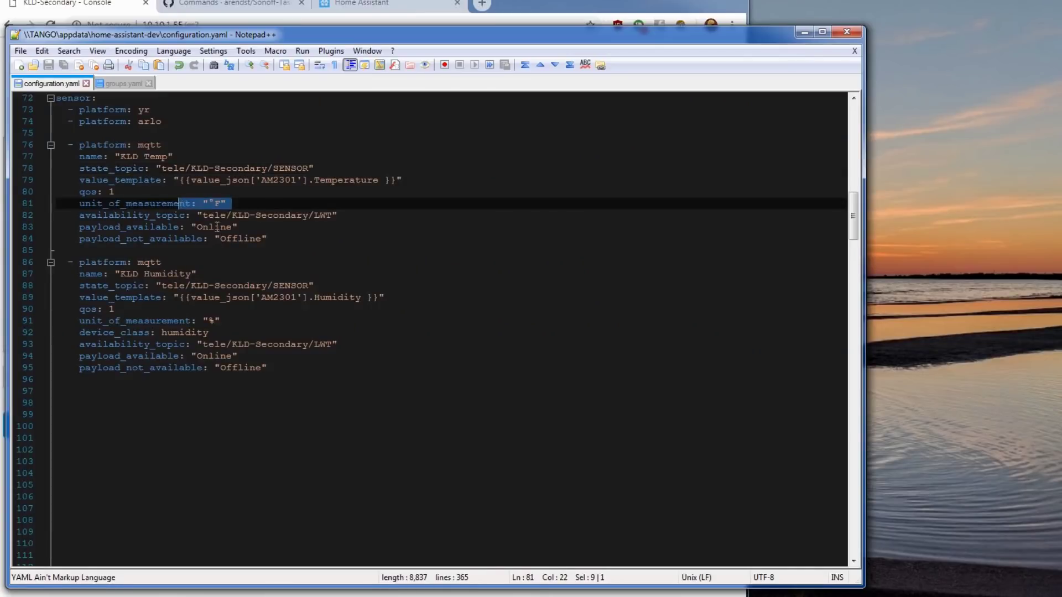
{"action": "mouse_move", "coordinate": [303, 218]}
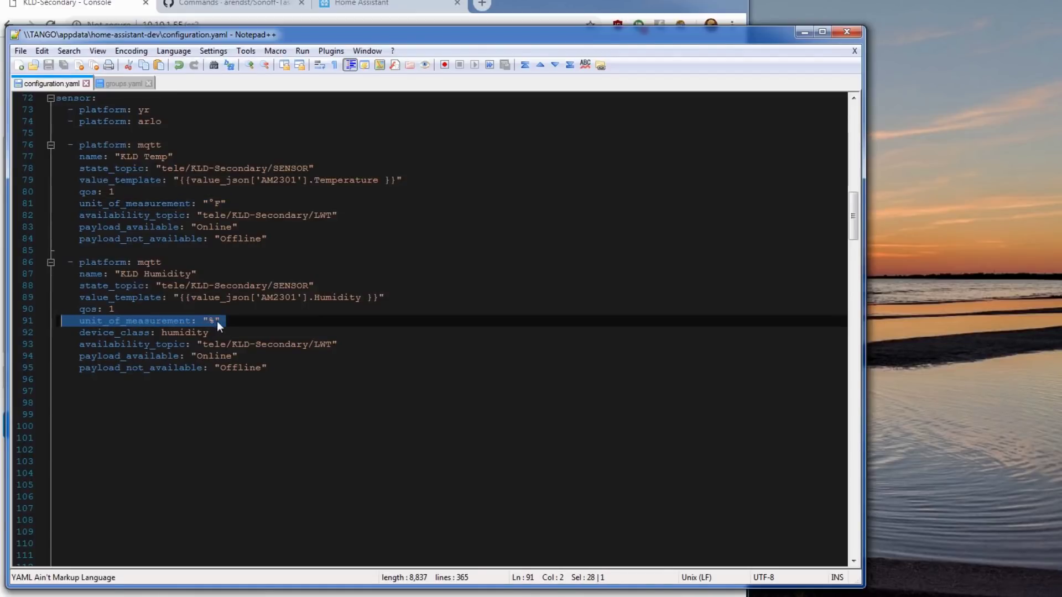
{"action": "left_click", "coordinate": [205, 332]}
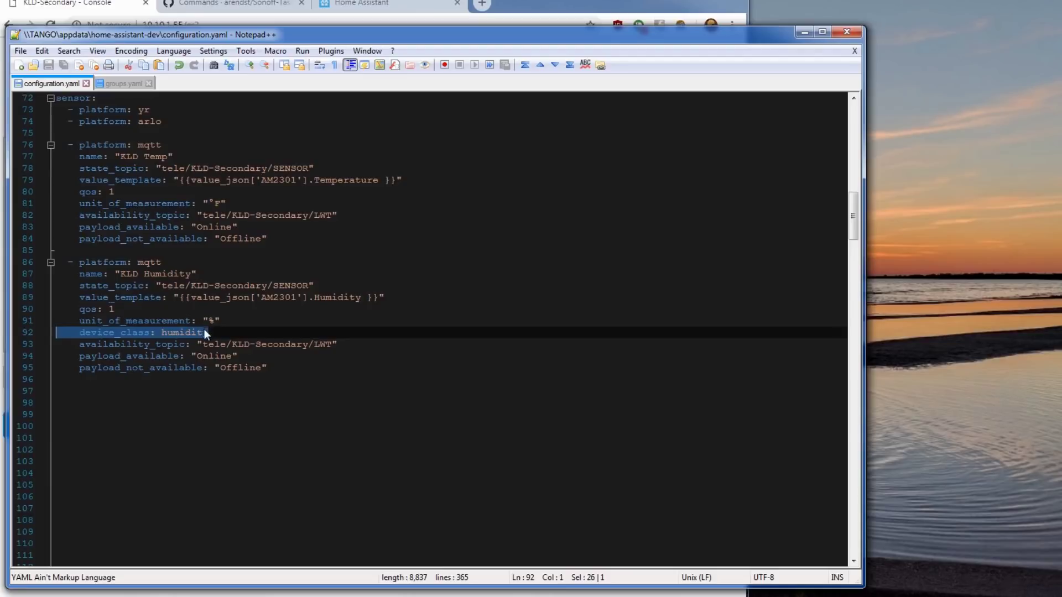
{"action": "mouse_move", "coordinate": [295, 313]}
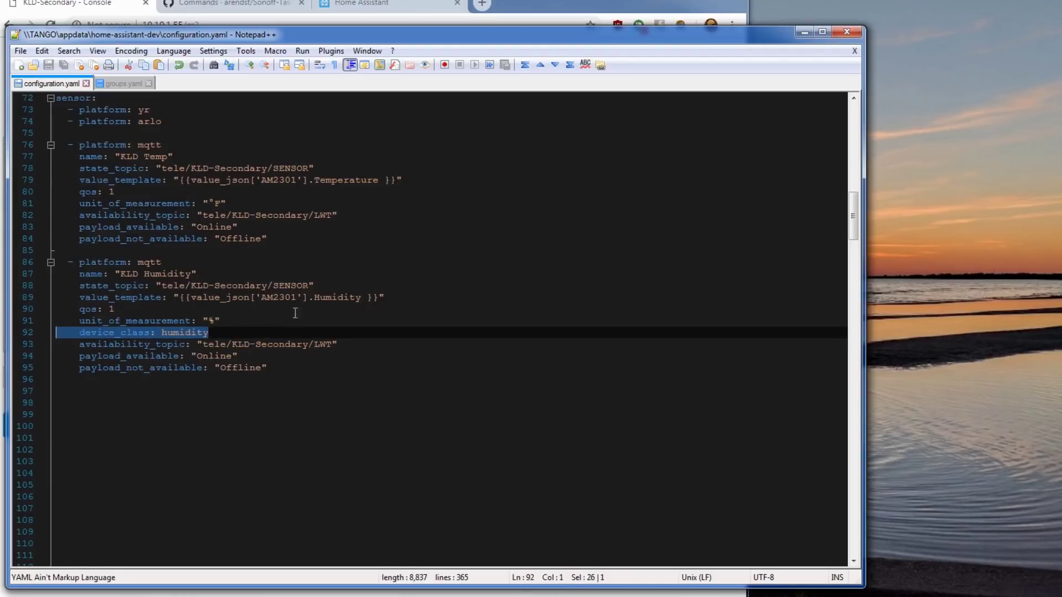
{"action": "double_click", "coordinate": [338, 297]}
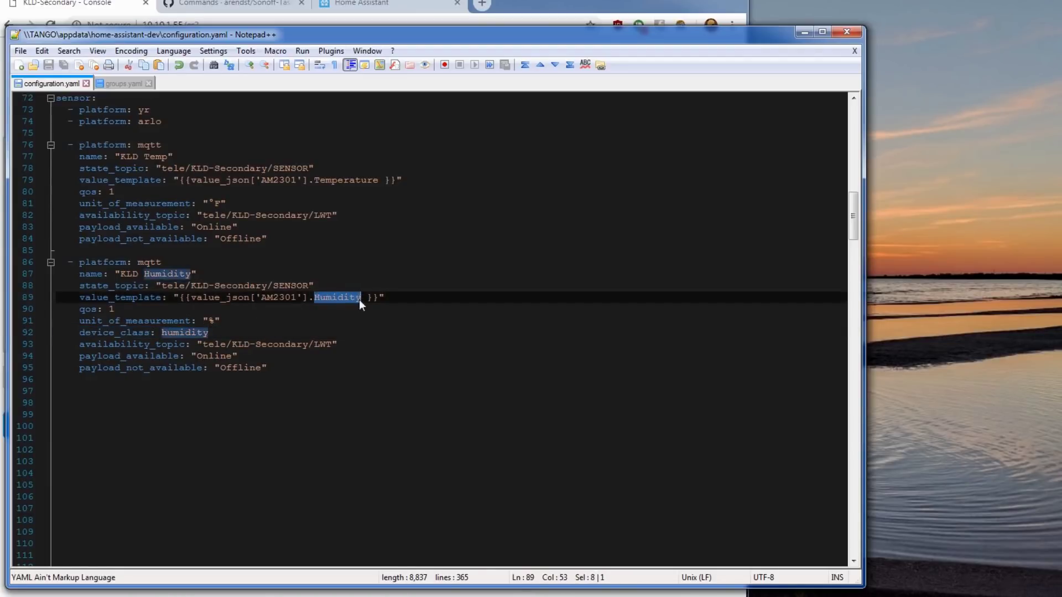
{"action": "left_click", "coordinate": [388, 3]}
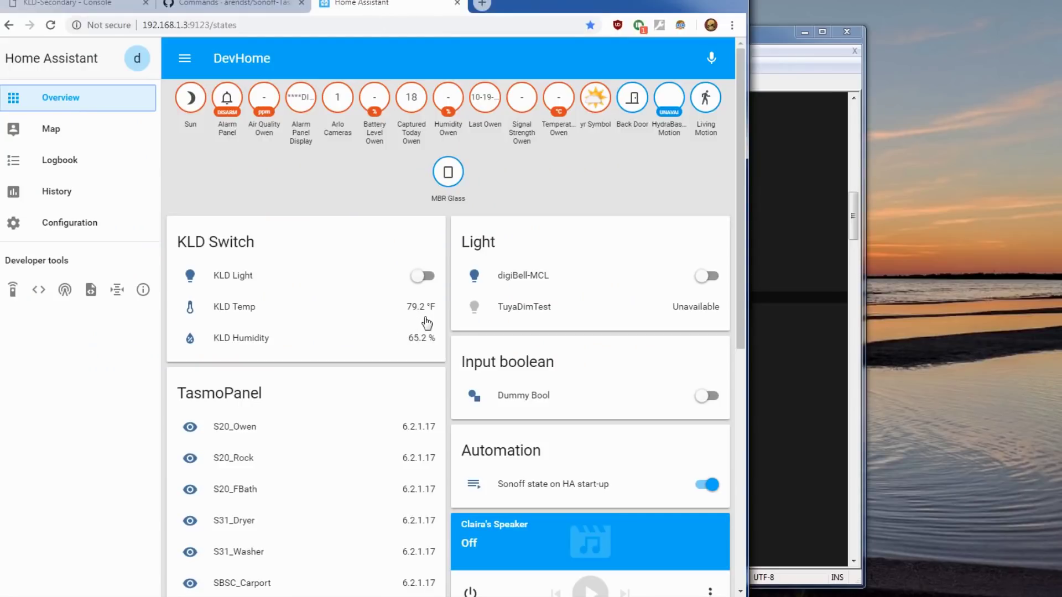
{"action": "mouse_move", "coordinate": [422, 344]}
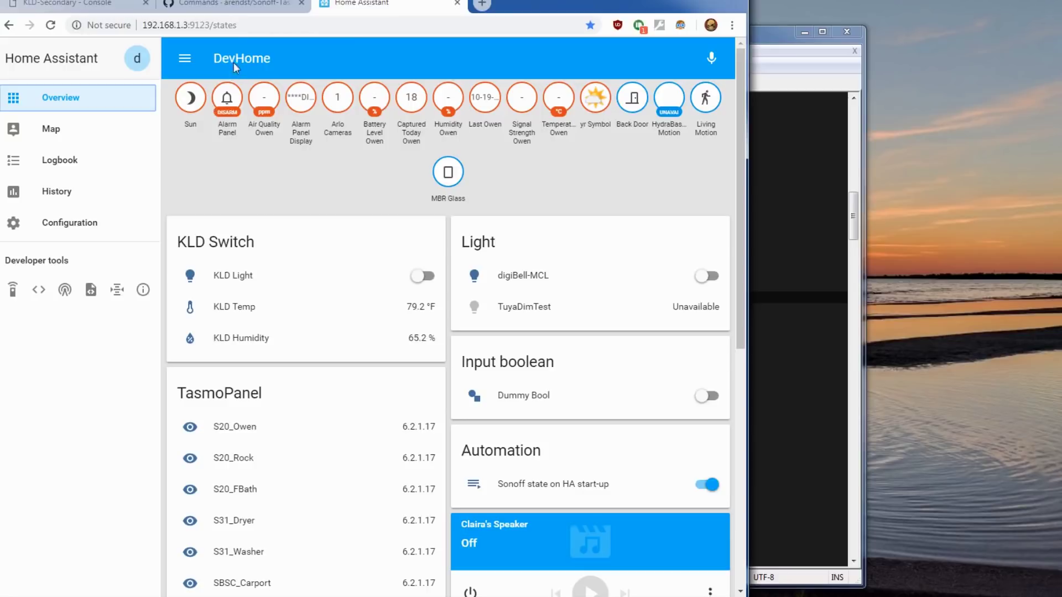
Return to the KLD-Secondary console to compare the 79.2 temperature and 65.2 humidity
{"action": "left_click", "coordinate": [67, 4]}
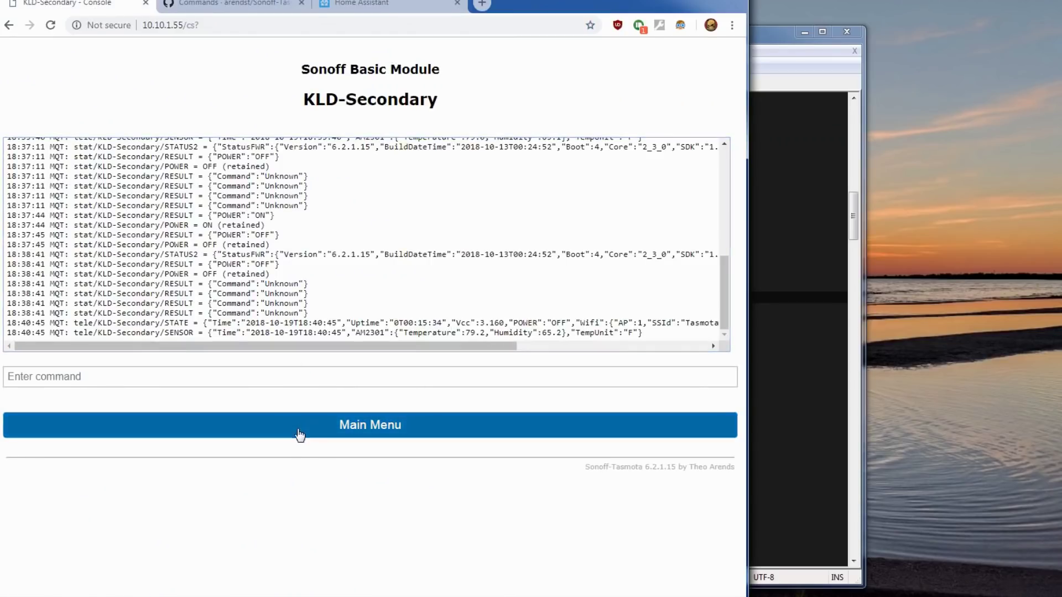
Save a 60-second telemetry period in Configure Logging, then check Home Assistant
{"action": "left_click", "coordinate": [370, 425]}
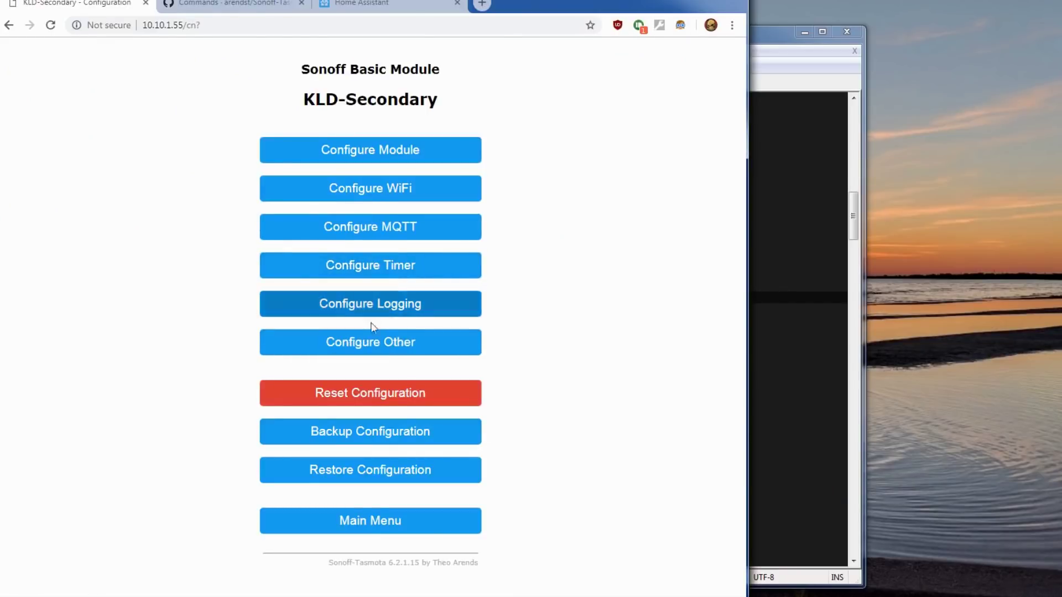
{"action": "left_click", "coordinate": [370, 303]}
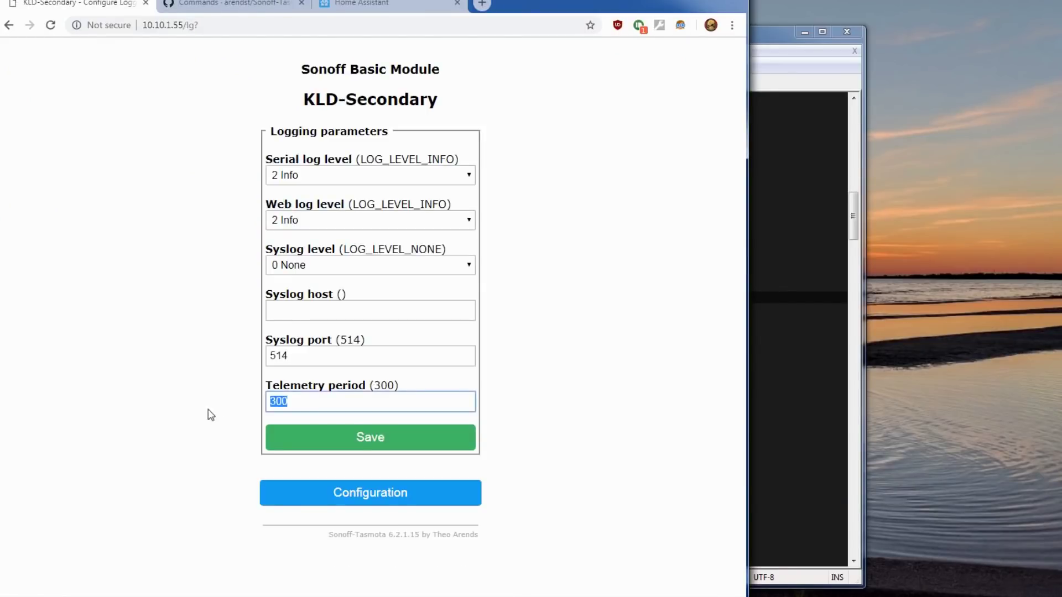
{"action": "mouse_move", "coordinate": [225, 404]}
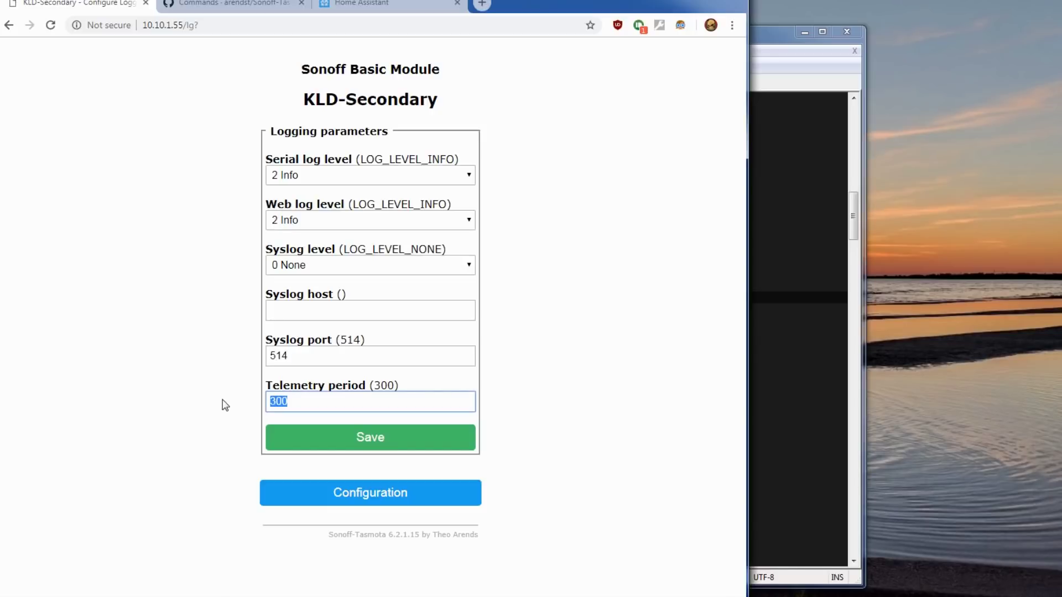
{"action": "type", "text": "60"}
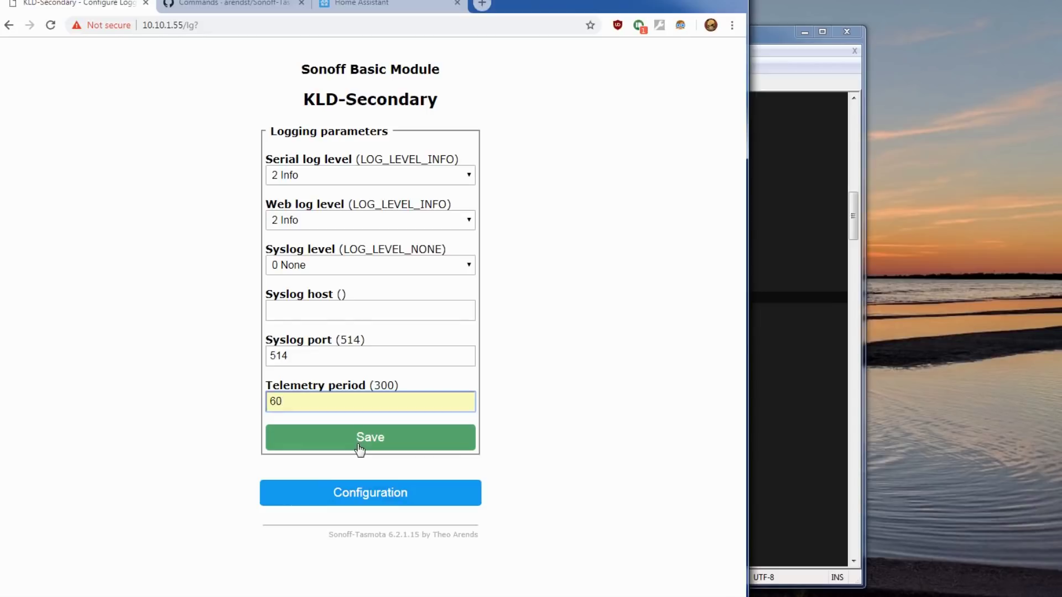
{"action": "left_click", "coordinate": [370, 437]}
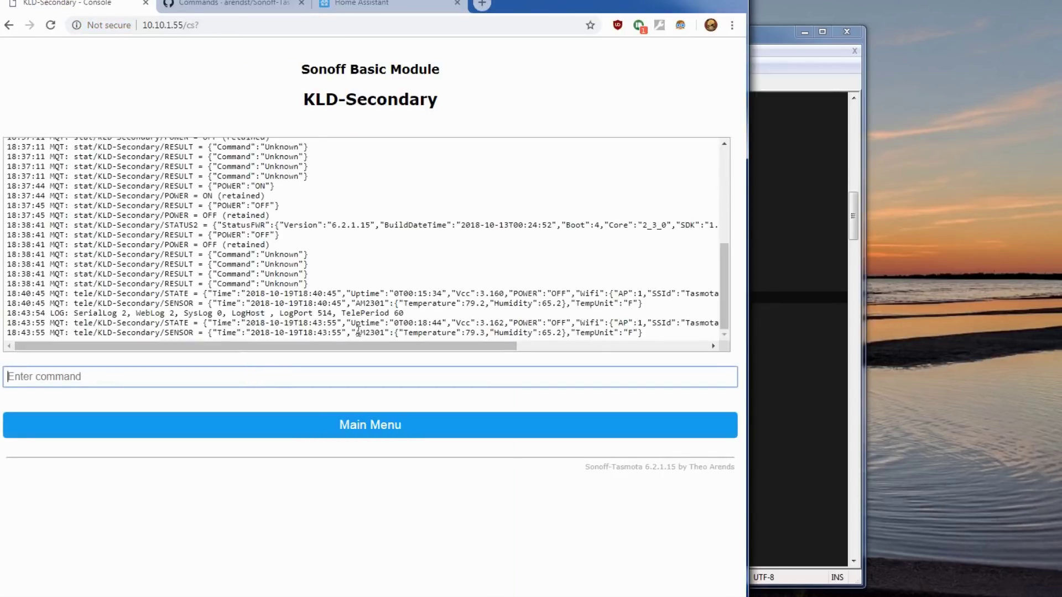
{"action": "left_click", "coordinate": [366, 3]}
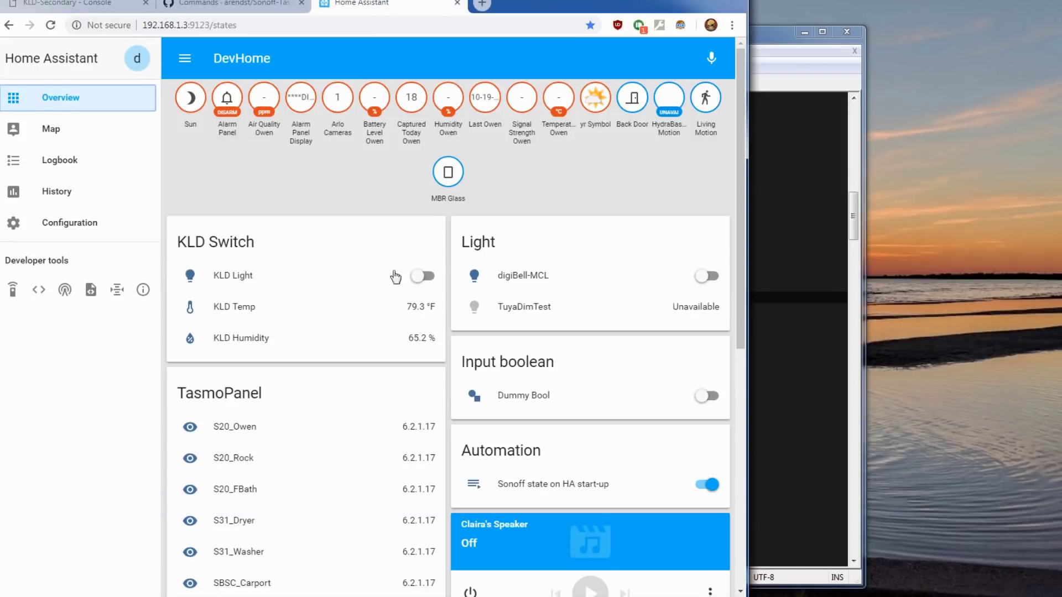
{"action": "mouse_move", "coordinate": [412, 357]}
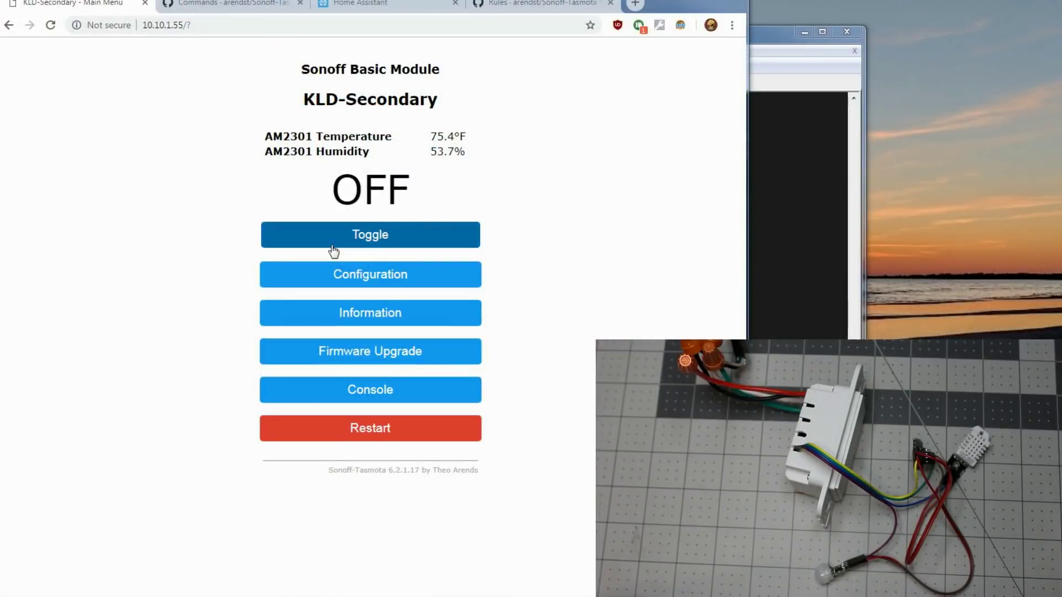
{"action": "mouse_move", "coordinate": [370, 274]}
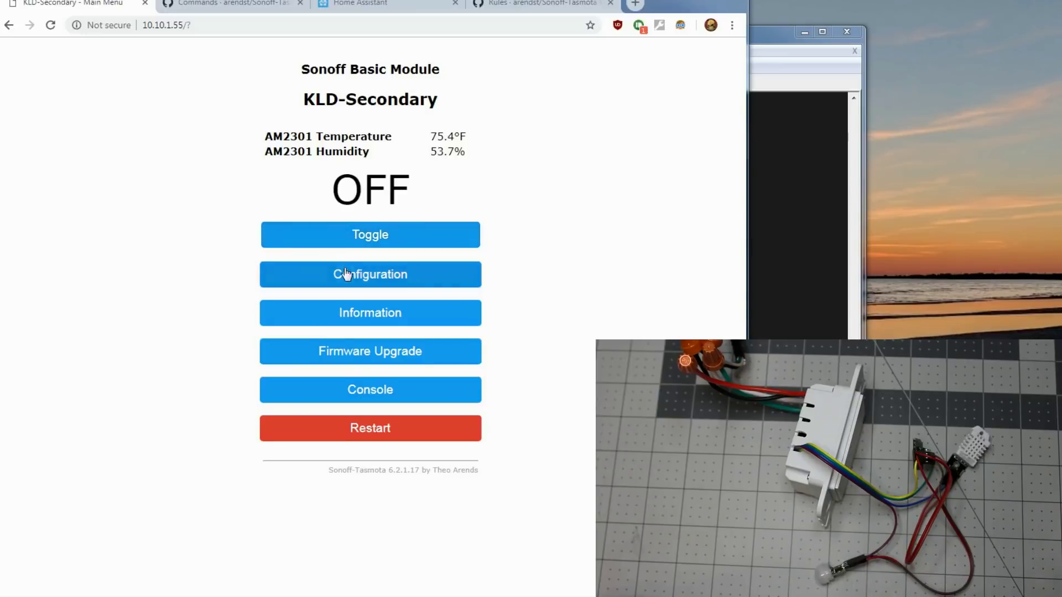
Set GPIO1 to 82 Switch1n, save and restart, then open the console
{"action": "left_click", "coordinate": [370, 274]}
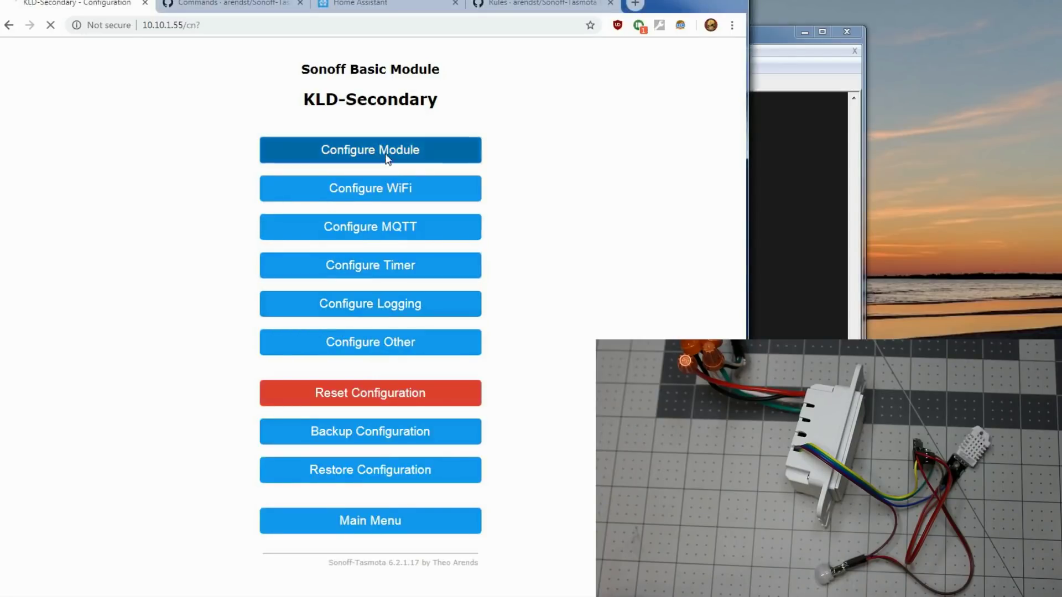
{"action": "left_click", "coordinate": [370, 150]}
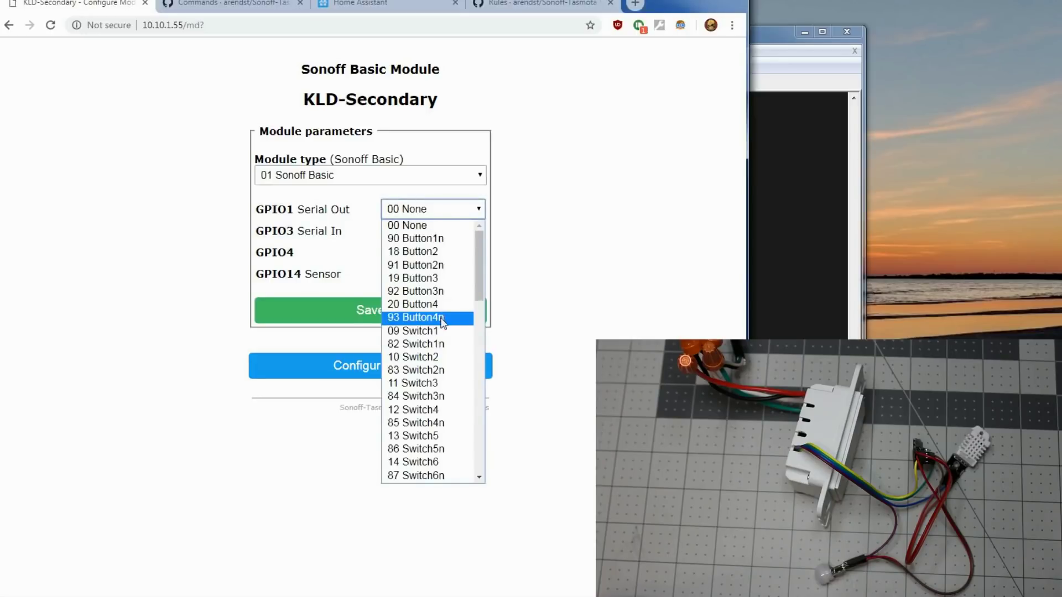
{"action": "mouse_move", "coordinate": [413, 251]}
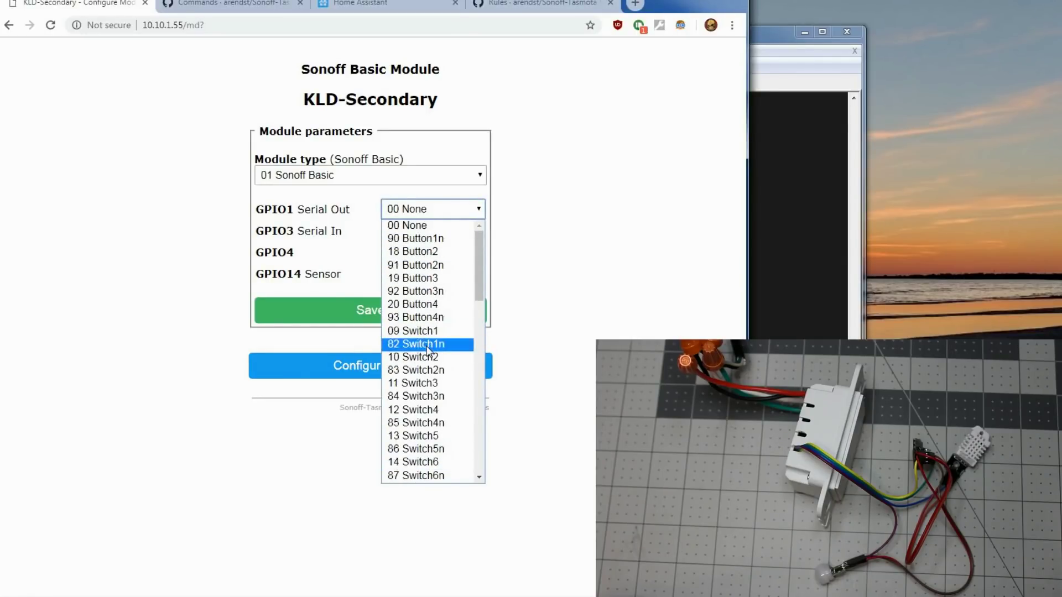
{"action": "mouse_move", "coordinate": [427, 357]}
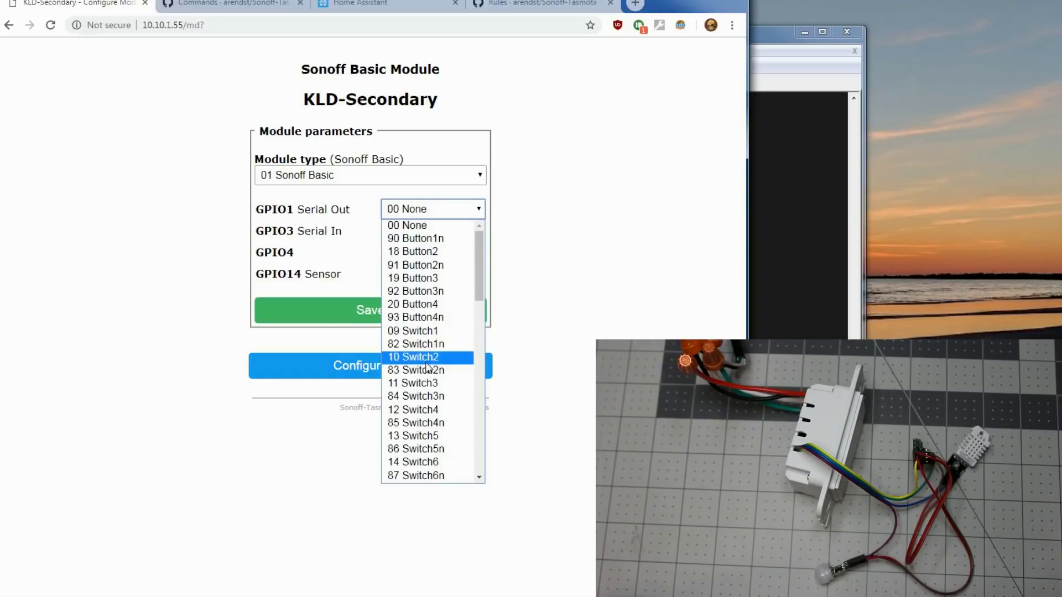
{"action": "mouse_move", "coordinate": [416, 344]}
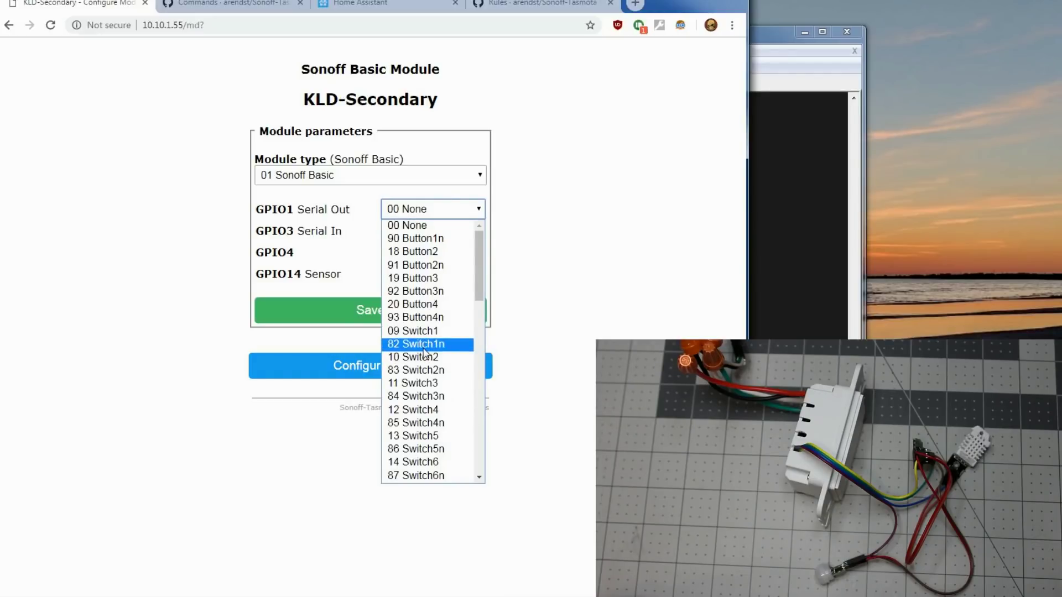
{"action": "left_click", "coordinate": [416, 344]}
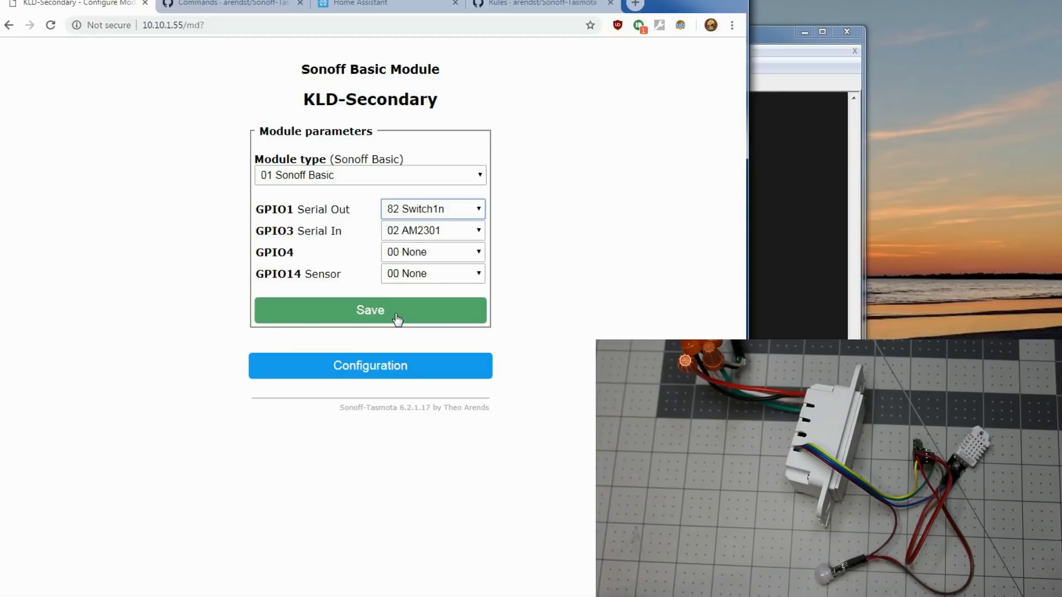
{"action": "left_click", "coordinate": [370, 311]}
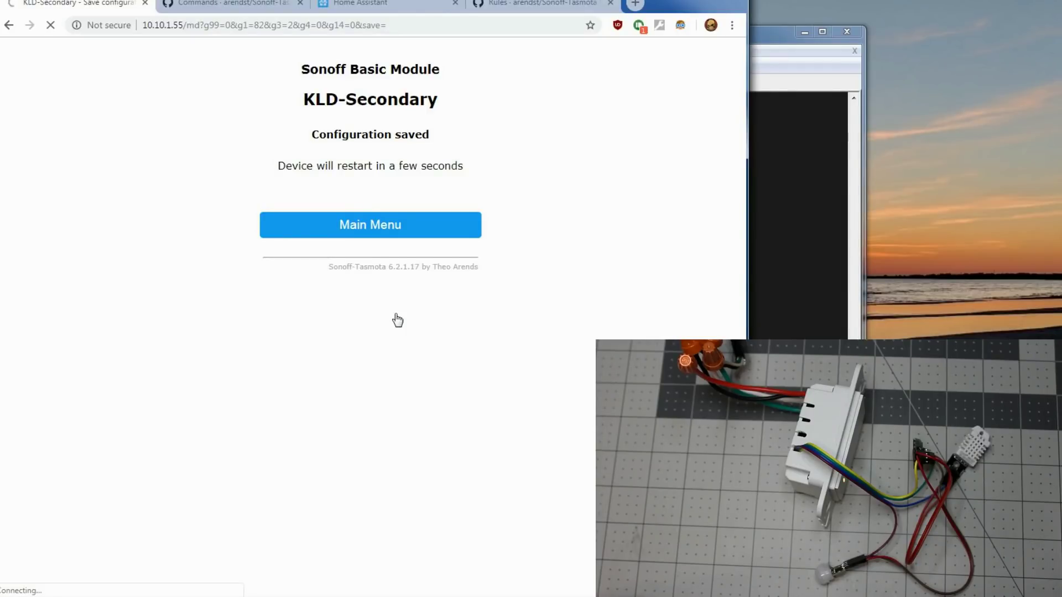
{"action": "left_click", "coordinate": [370, 224]}
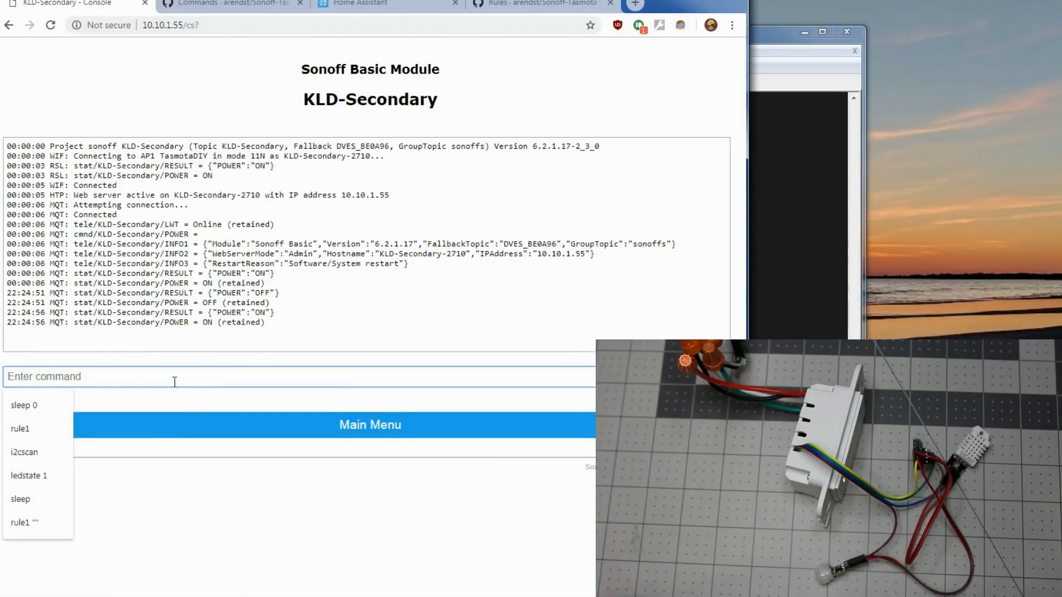
Send 'switchmode1 1' in the console after checking SwitchMode values in the wiki
{"action": "type", "text": "switchmode"}
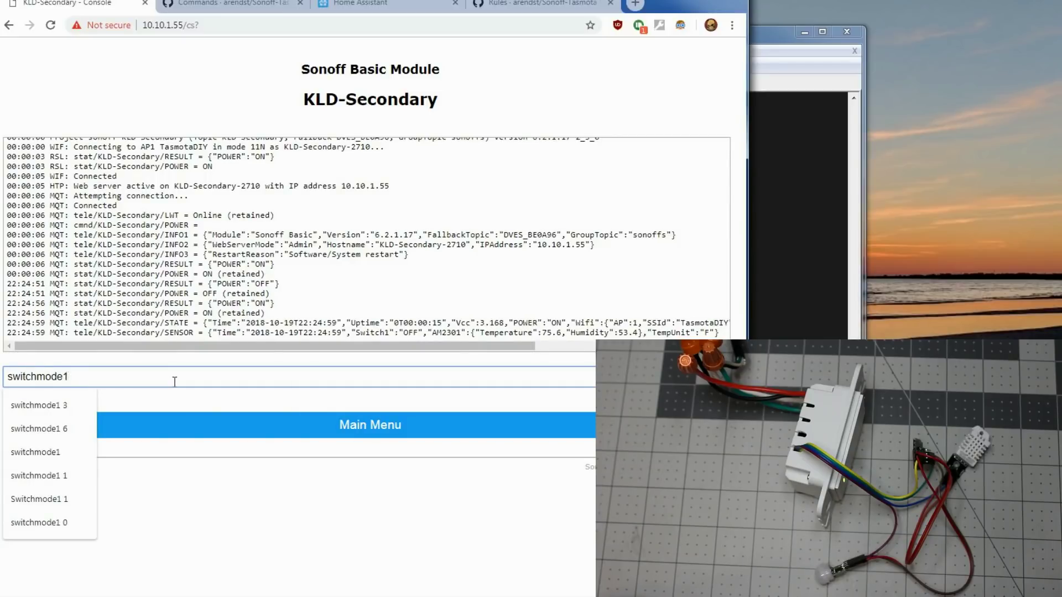
{"action": "type", "text": "1"}
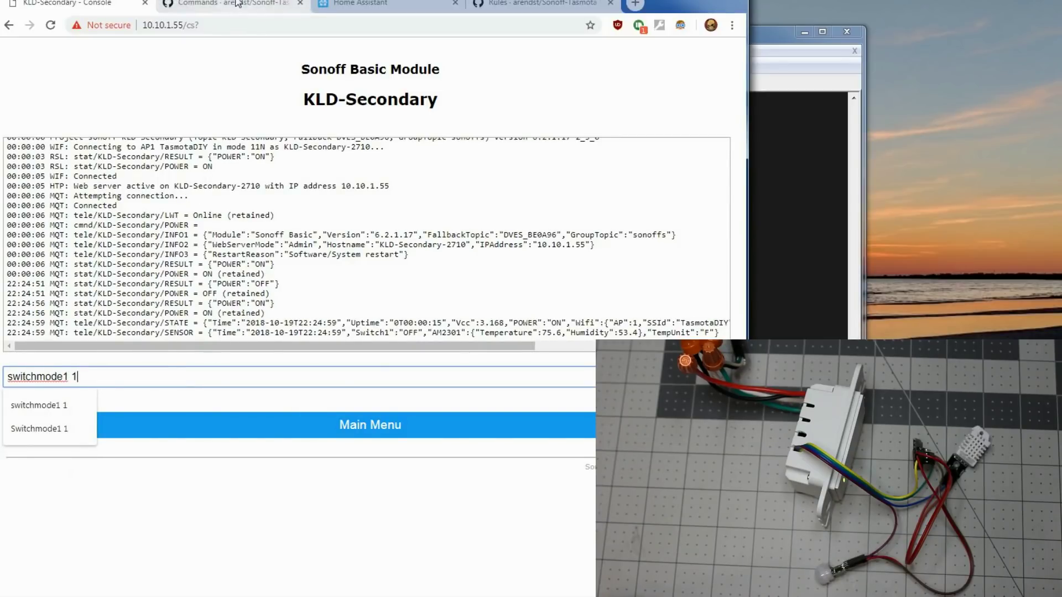
{"action": "left_click", "coordinate": [230, 4]}
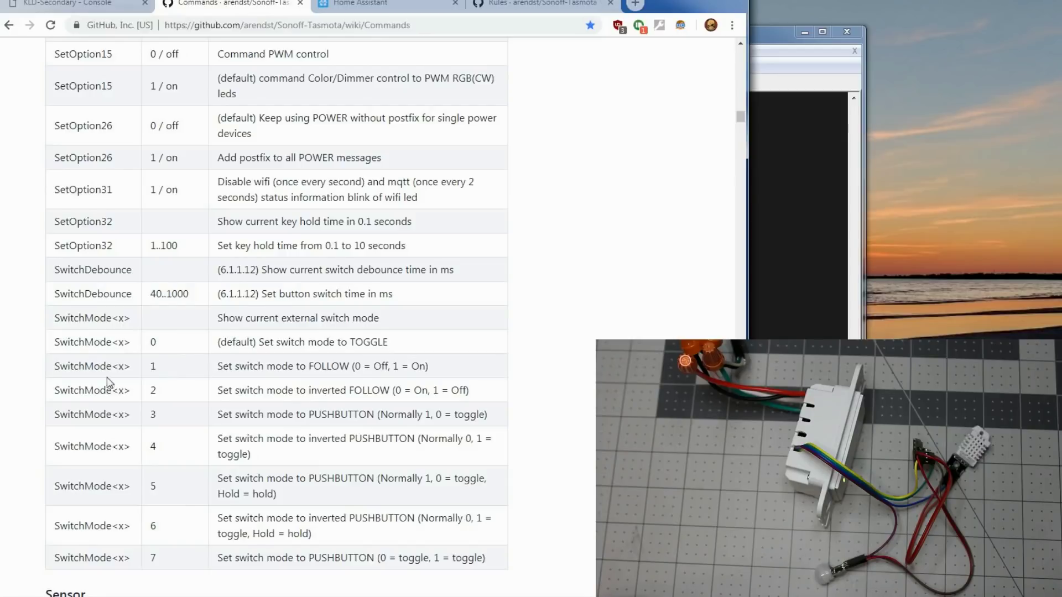
{"action": "mouse_move", "coordinate": [163, 361]}
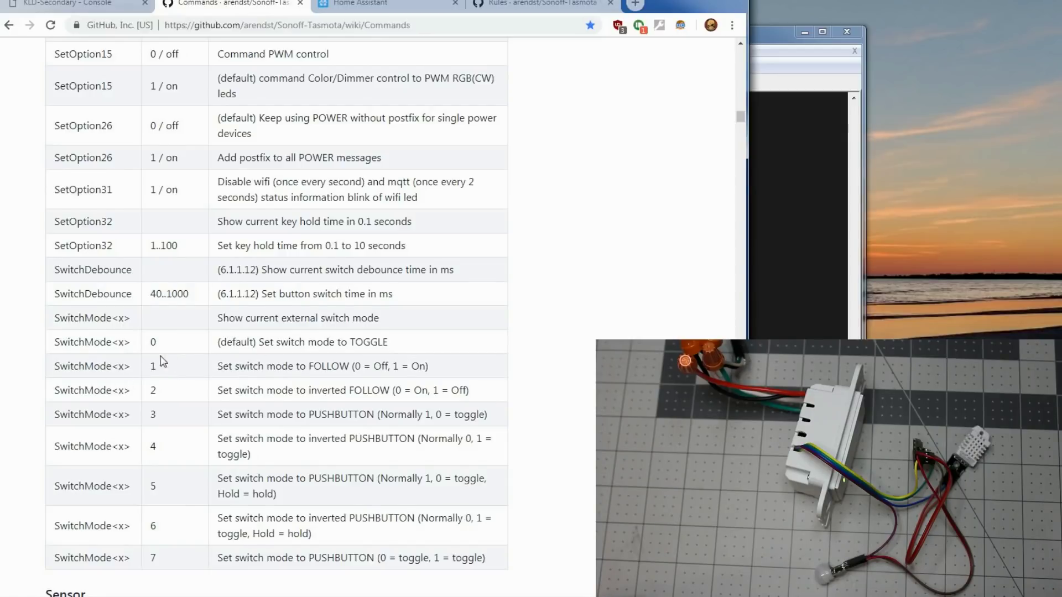
{"action": "mouse_move", "coordinate": [332, 348]}
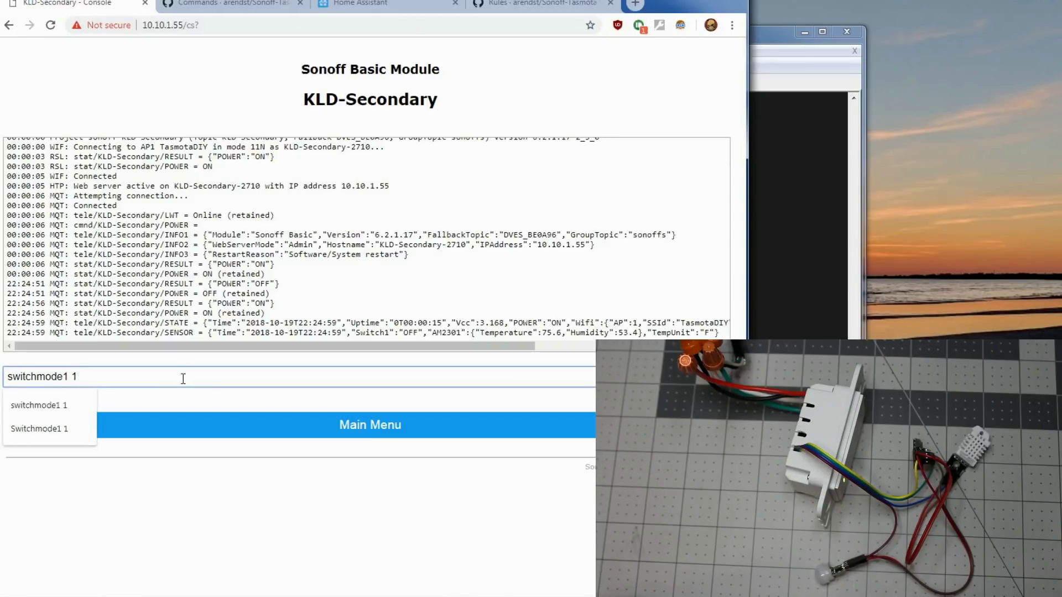
{"action": "key", "text": "Return"}
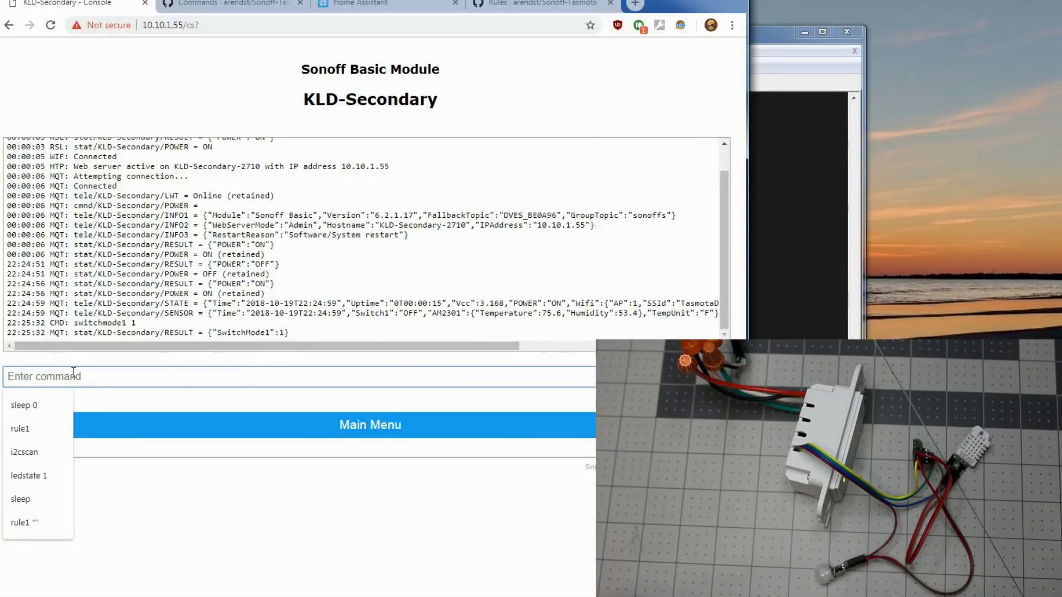
Define 'rule1 on switch1#state do publish KLDSwitch/PIR/state %value% endon' in the console
{"action": "type", "text": "rule"}
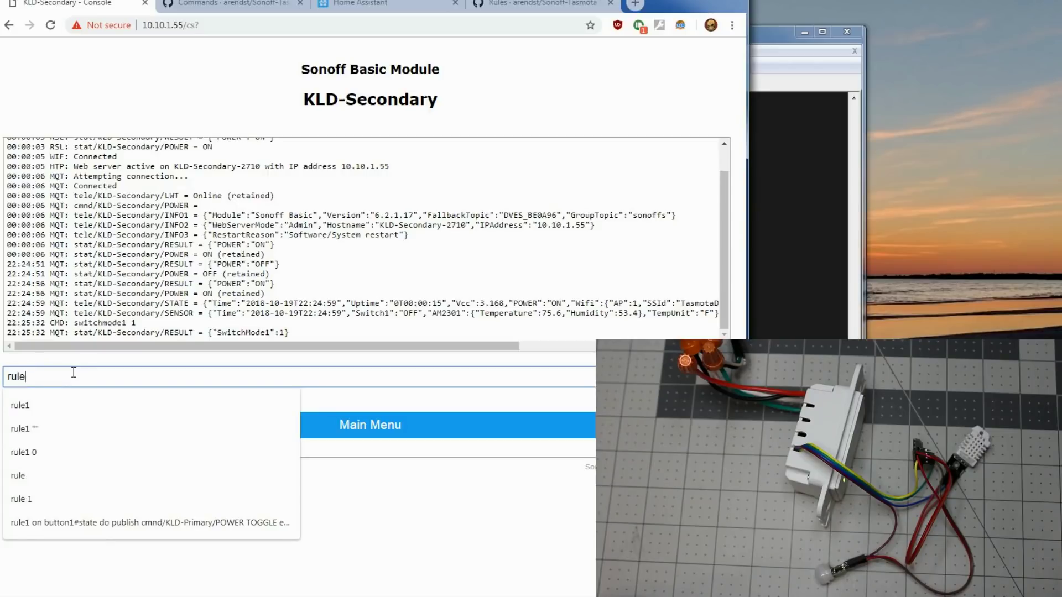
{"action": "type", "text": "1 on sw"}
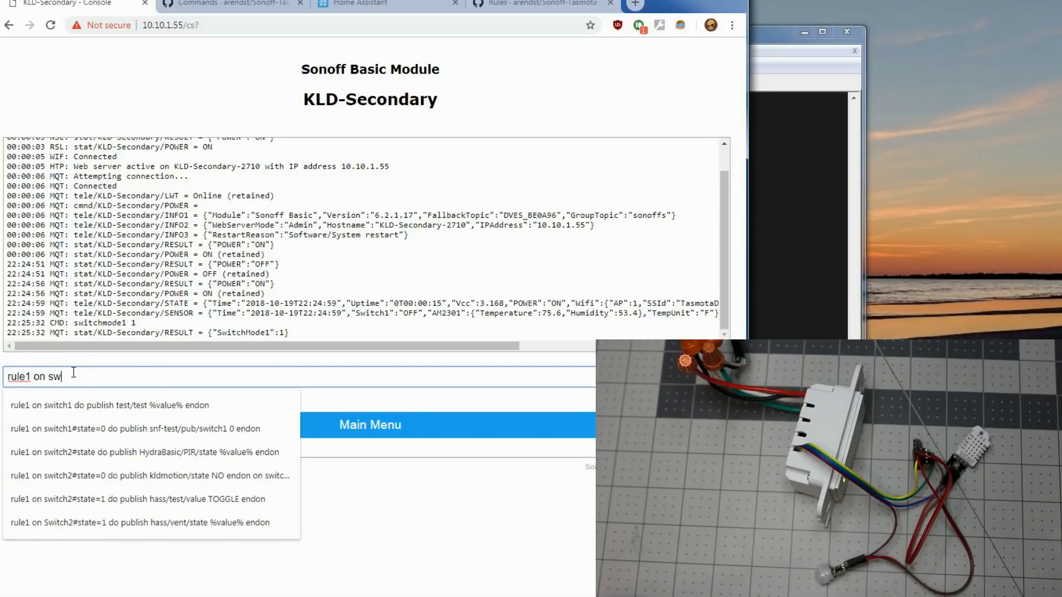
{"action": "type", "text": "itch1#state"}
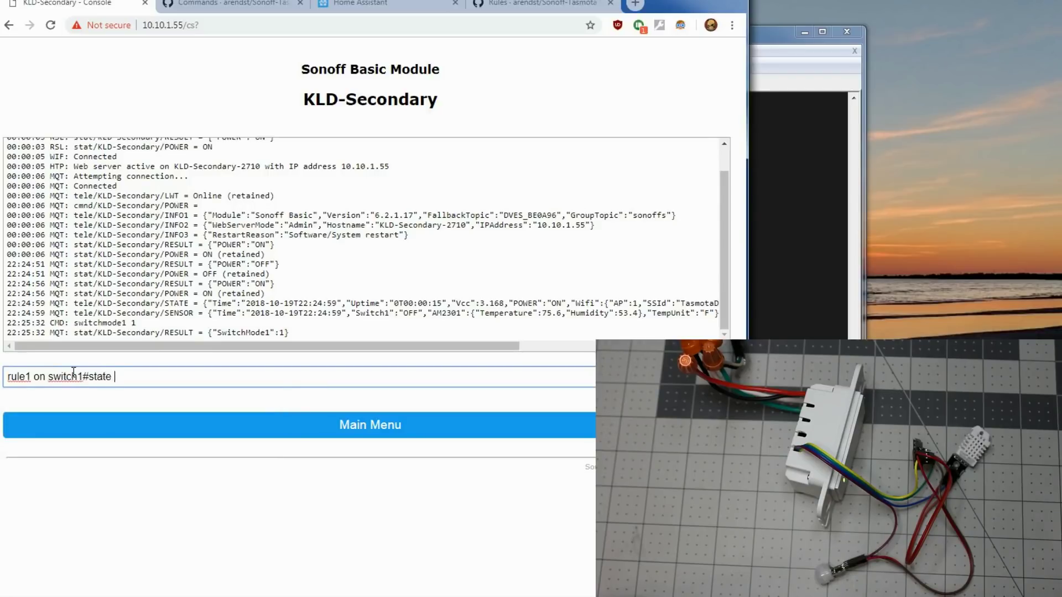
{"action": "type", "text": "do publish"}
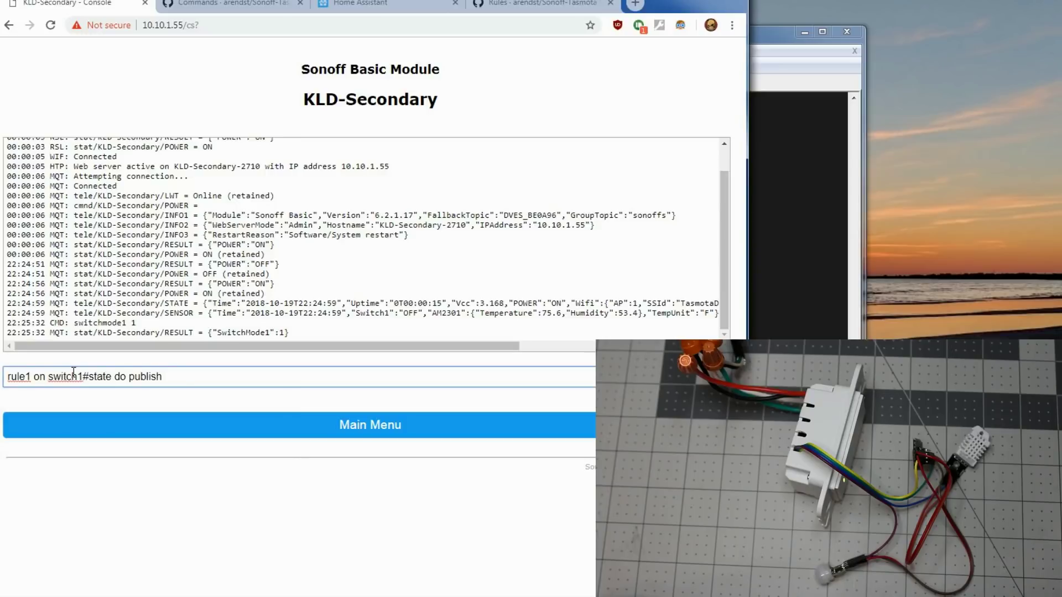
{"action": "type", "text": "KLDSwitch"}
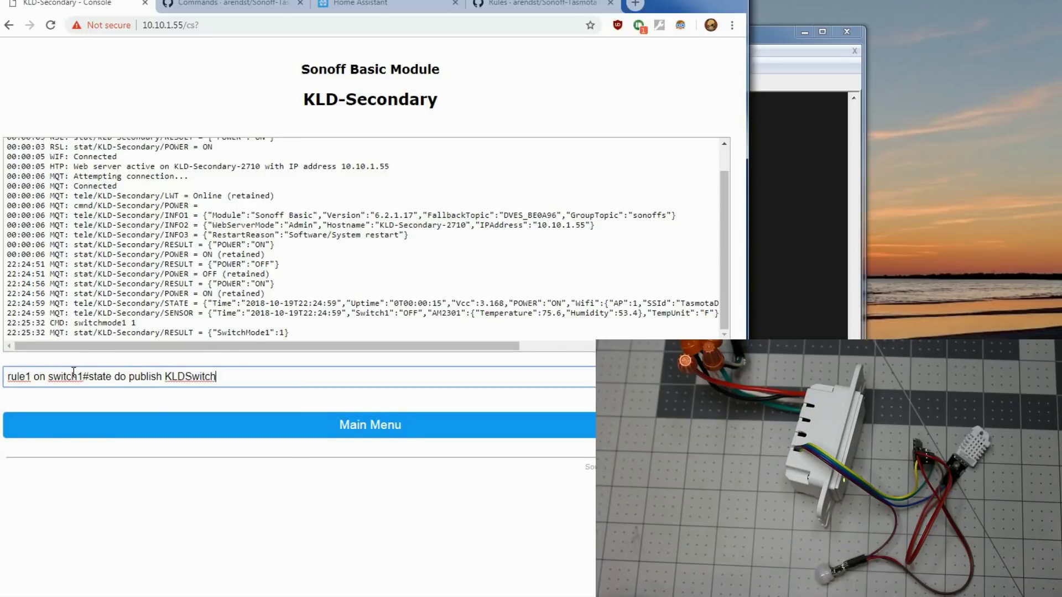
{"action": "type", "text": "/PIR/"}
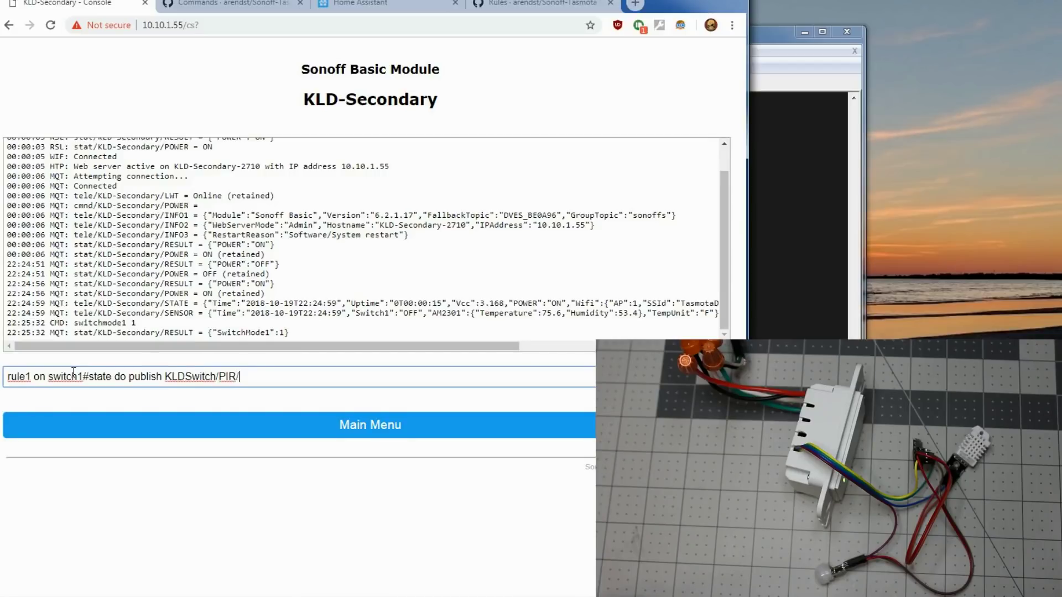
{"action": "type", "text": "state"}
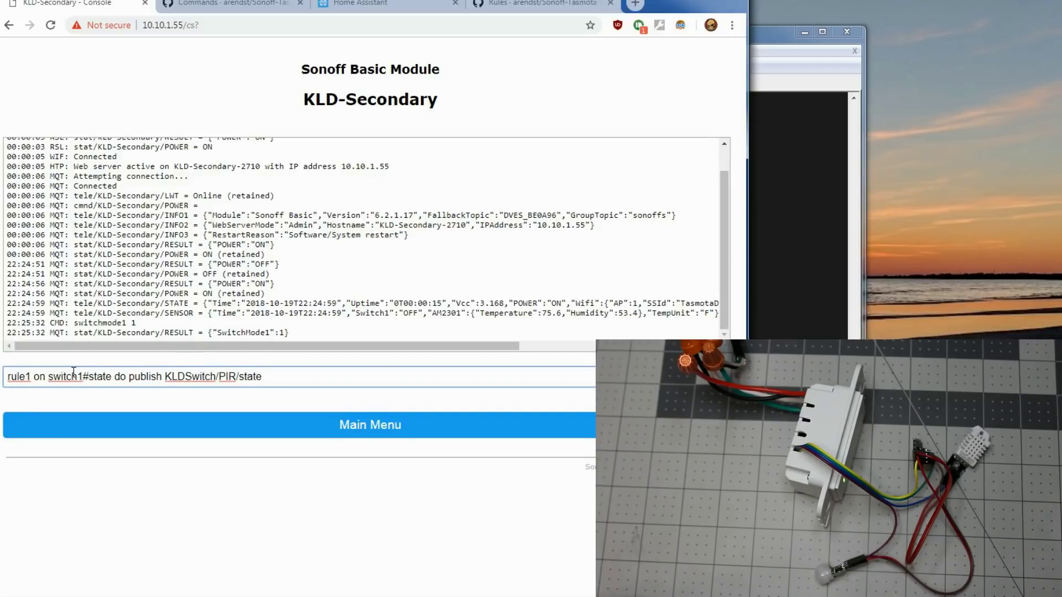
{"action": "type", "text": "%val"}
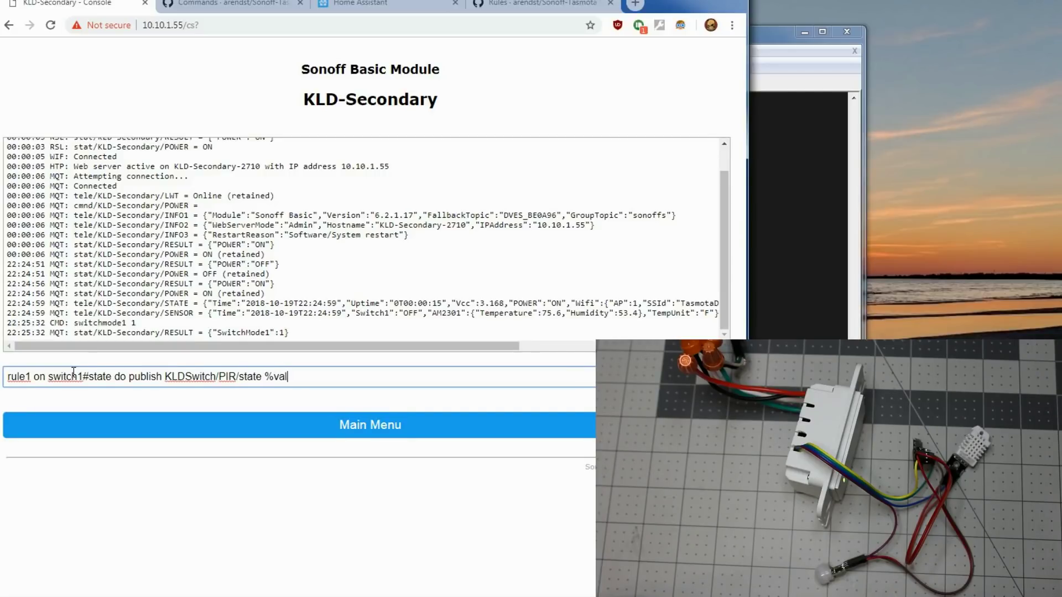
{"action": "type", "text": "ue%"}
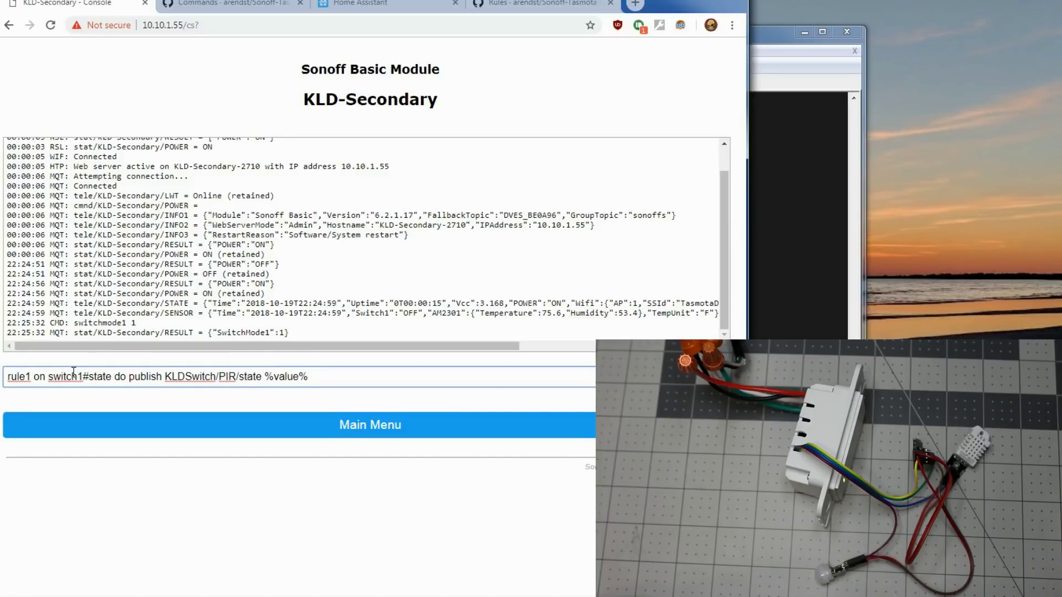
{"action": "type", "text": "endon"}
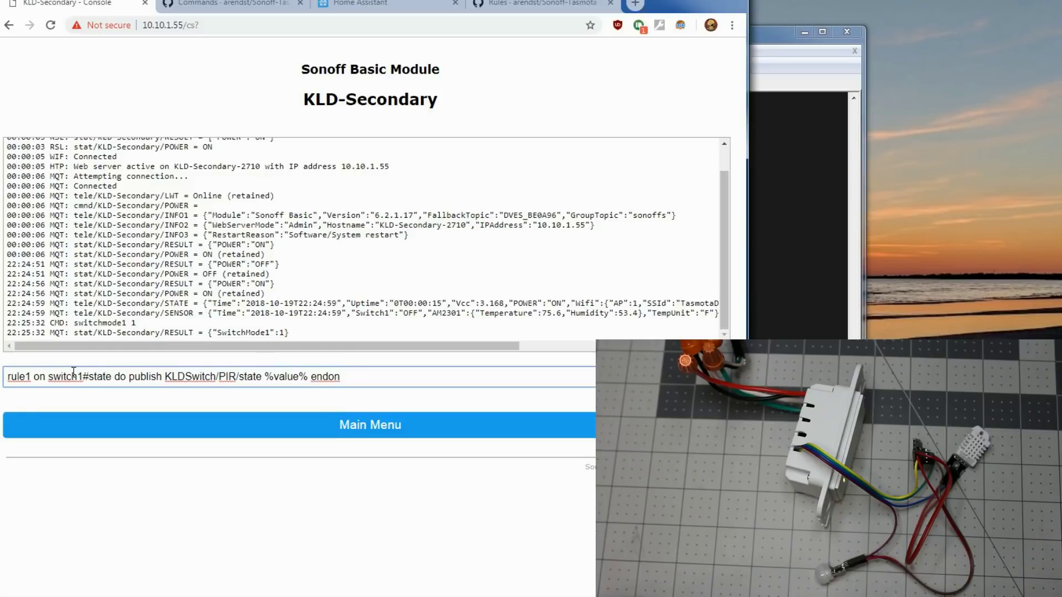
{"action": "key", "text": "Return"}
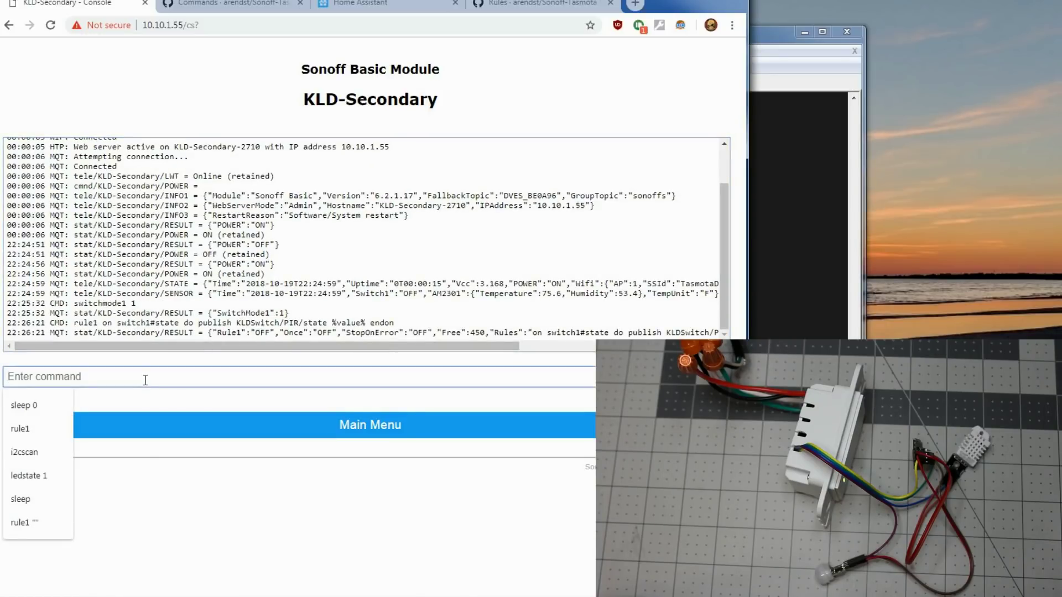
Enable rule1 with 'rule1 1' and return to the main page
{"action": "type", "text": "rule1 1"}
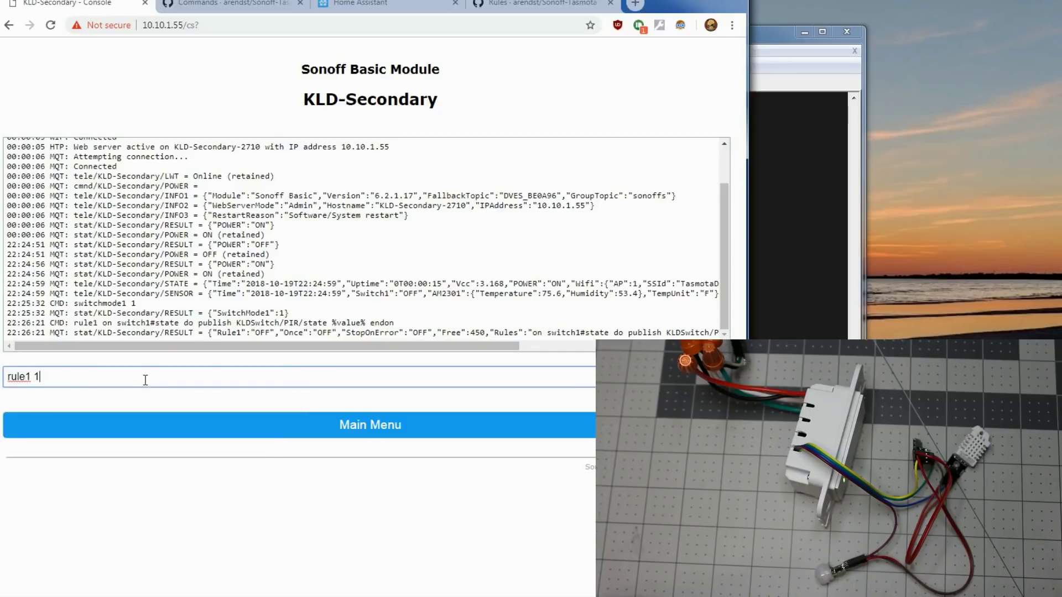
{"action": "key", "text": "Return"}
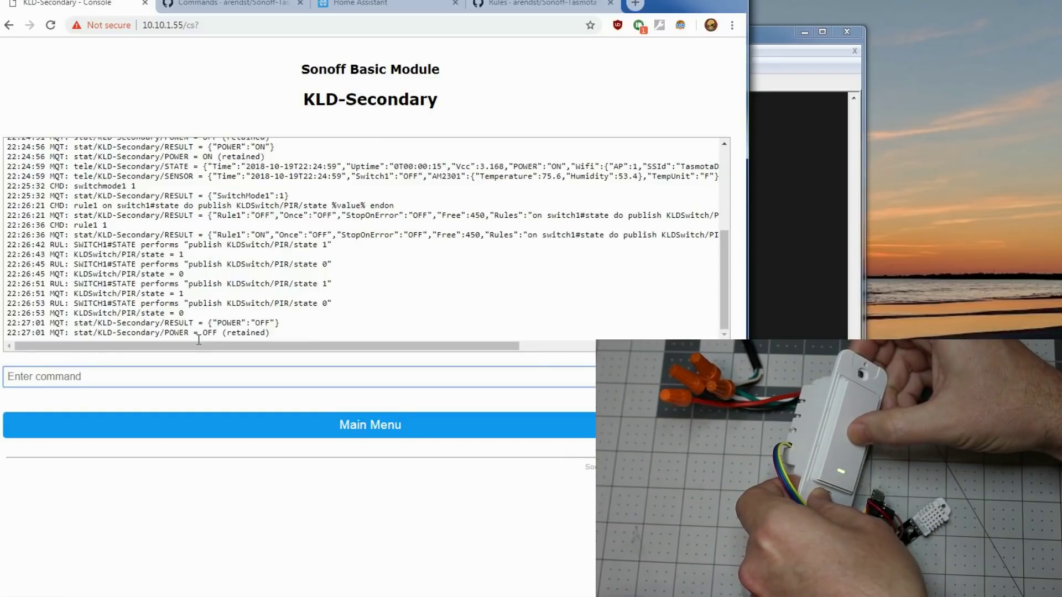
{"action": "left_click", "coordinate": [370, 425]}
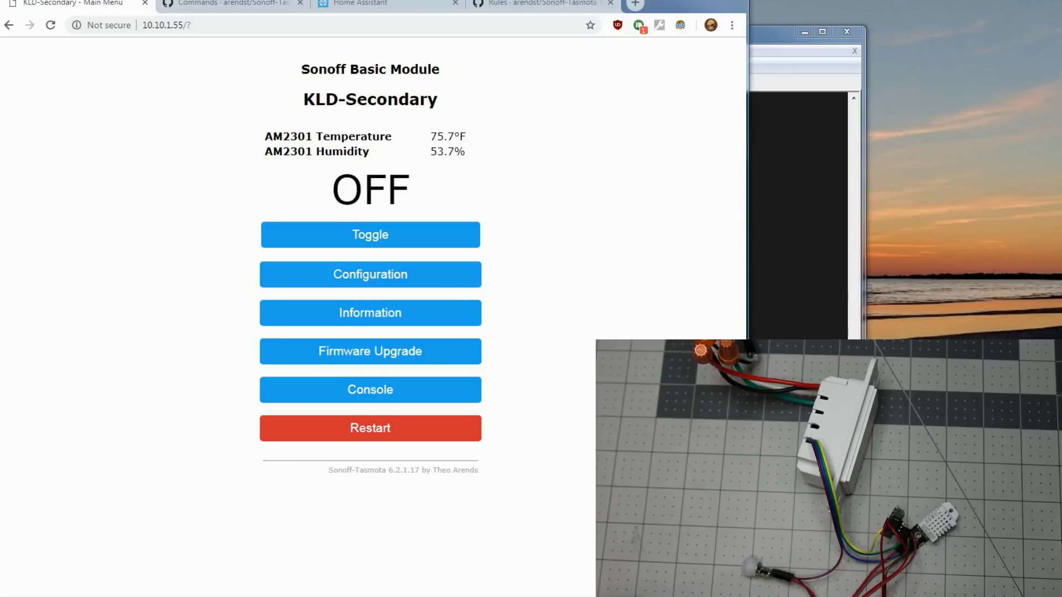
Paste and enable the rule2 backlog/ruletimer1 command, then view binary_sensor.yaml
{"action": "left_click", "coordinate": [370, 390]}
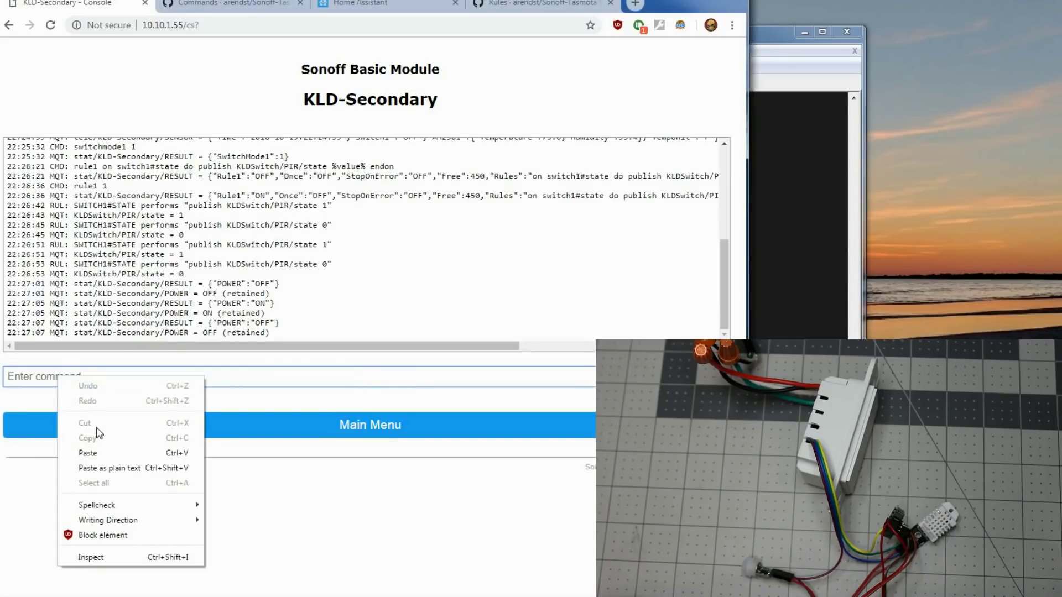
{"action": "left_click", "coordinate": [88, 453]}
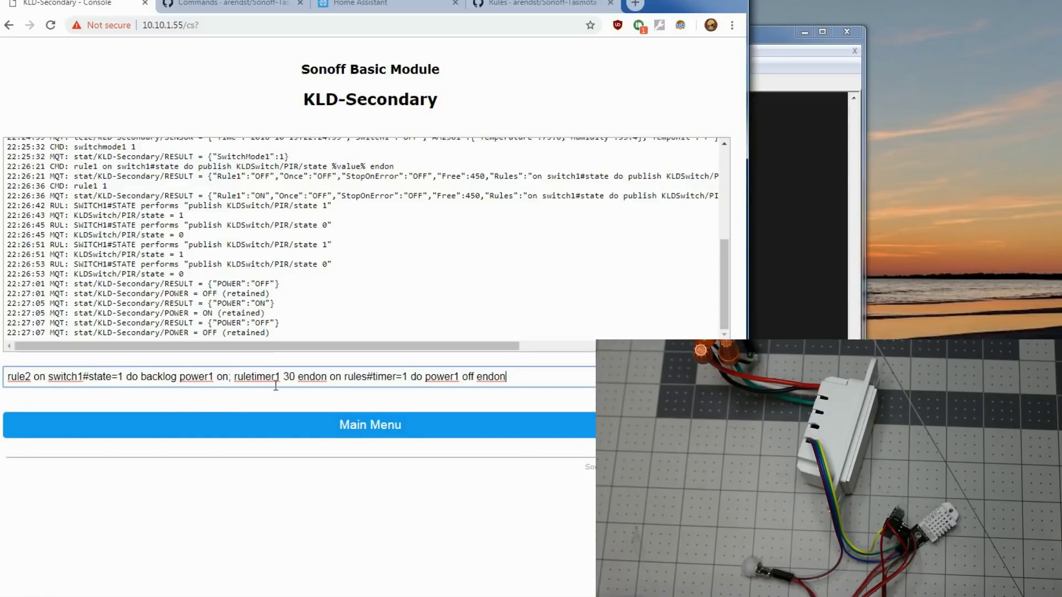
{"action": "mouse_move", "coordinate": [302, 404]}
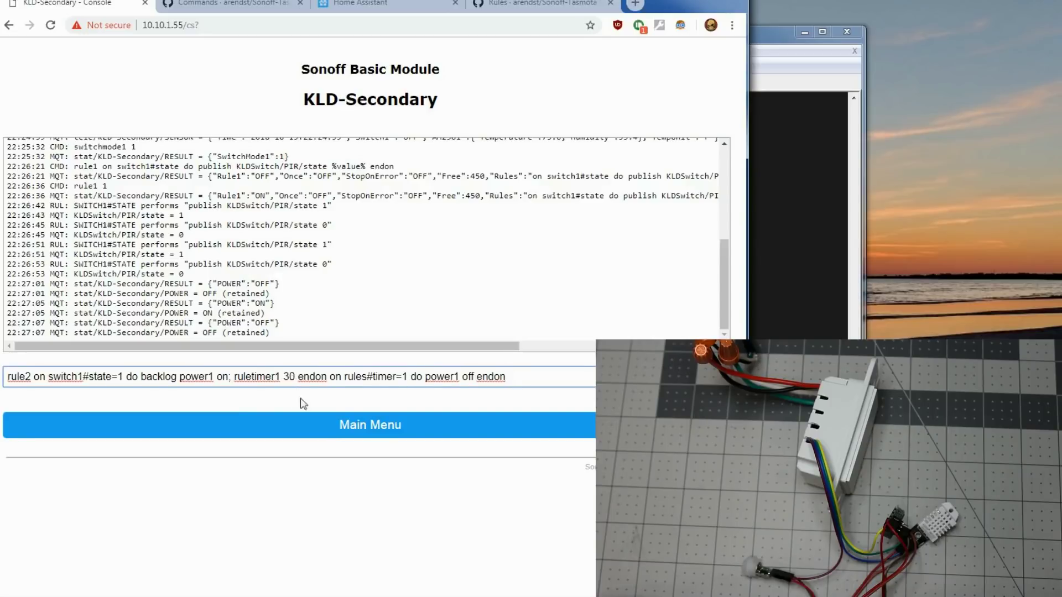
{"action": "mouse_move", "coordinate": [370, 398]}
{"action": "type", "text": "rule2 1"}
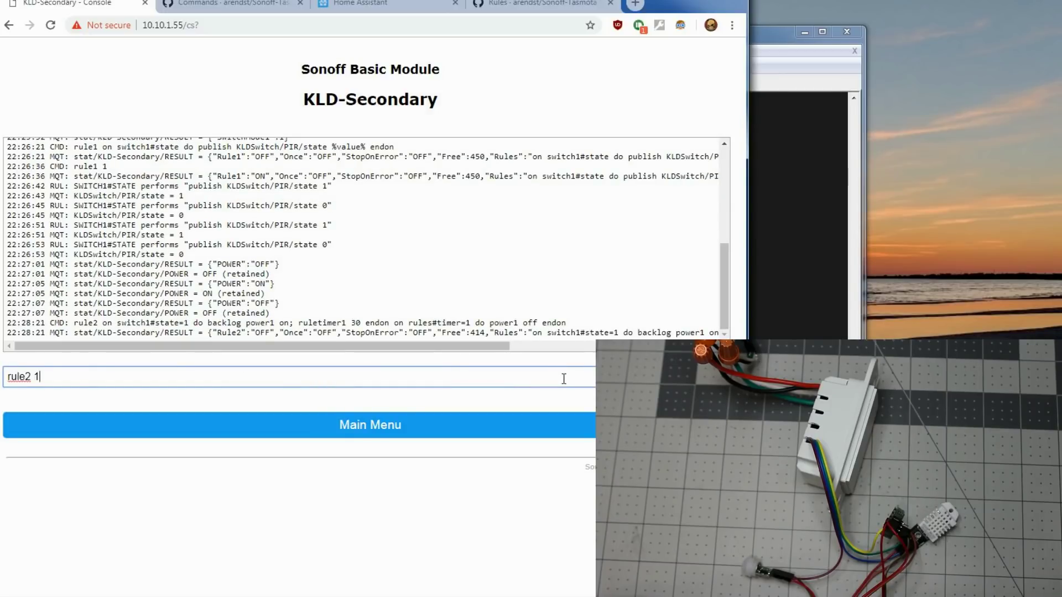
{"action": "key", "text": "Return"}
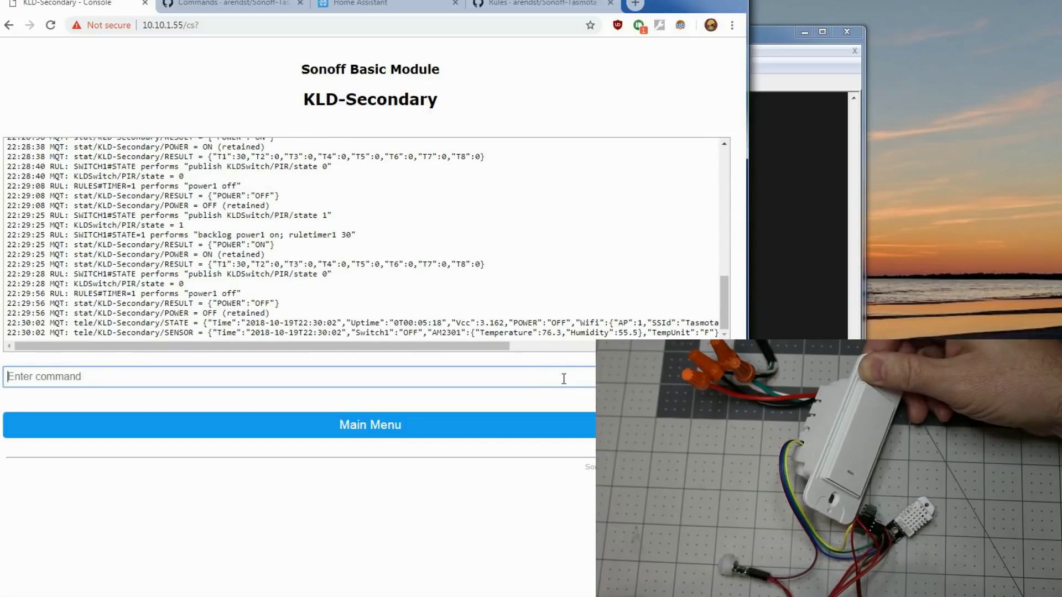
{"action": "left_click", "coordinate": [802, 67]}
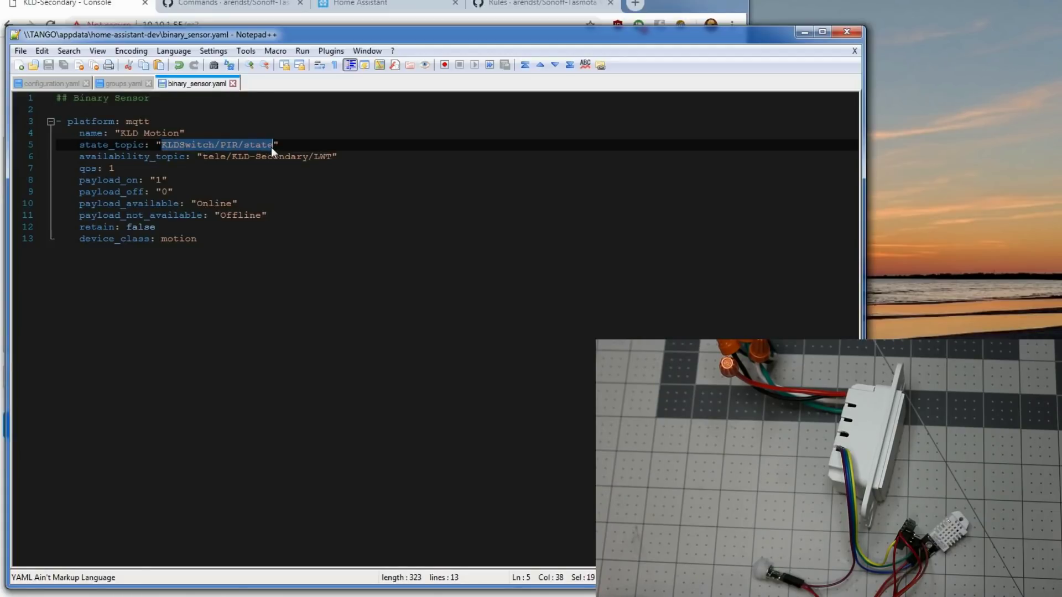
{"action": "left_click", "coordinate": [244, 157]}
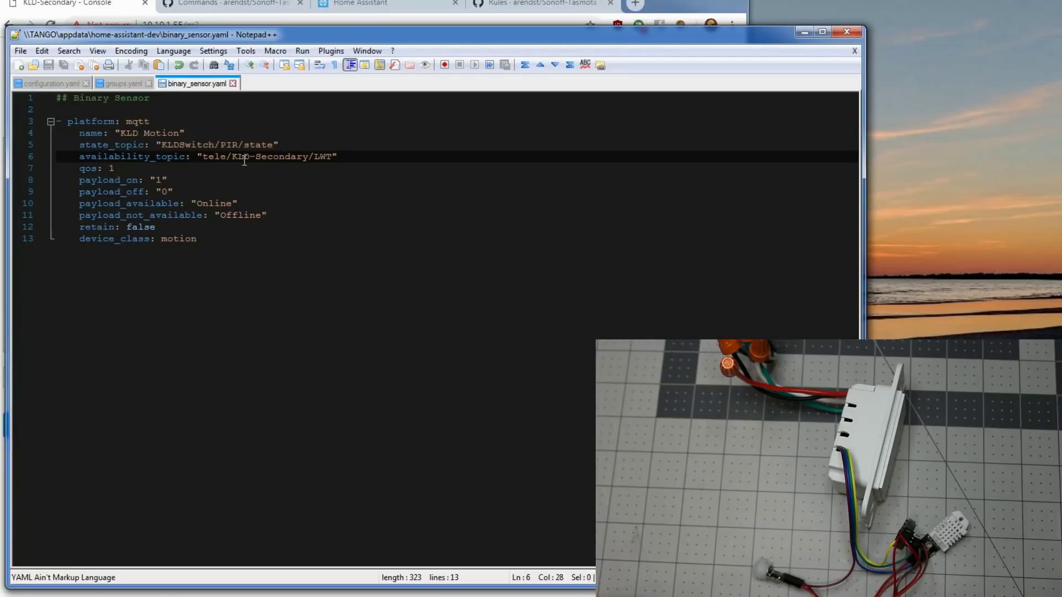
{"action": "mouse_move", "coordinate": [283, 160]}
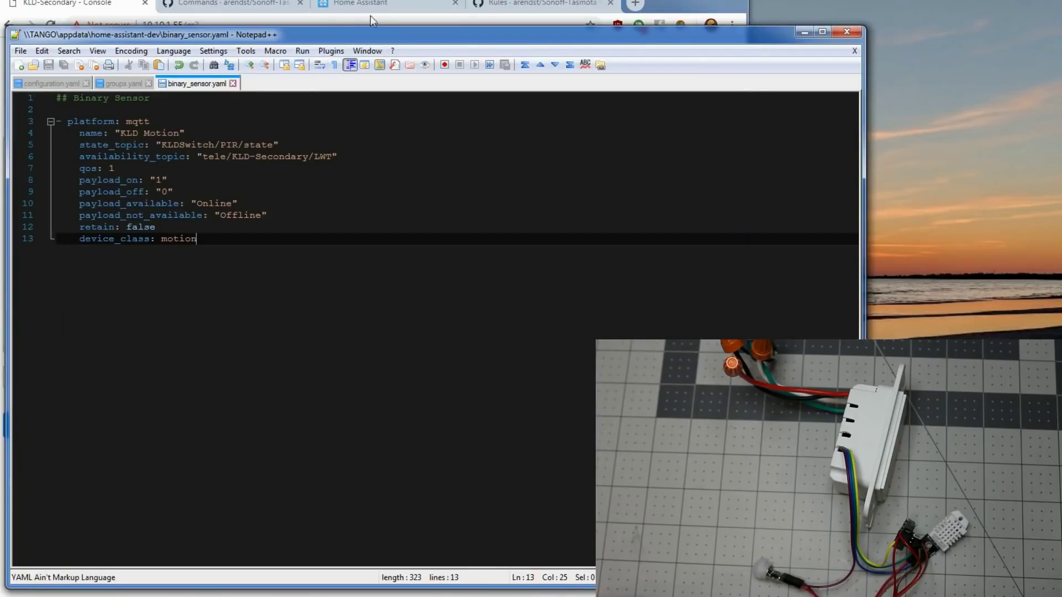
Toggle KLD Light on and off on Home Assistant's KLD Switch card
{"action": "left_click", "coordinate": [386, 4]}
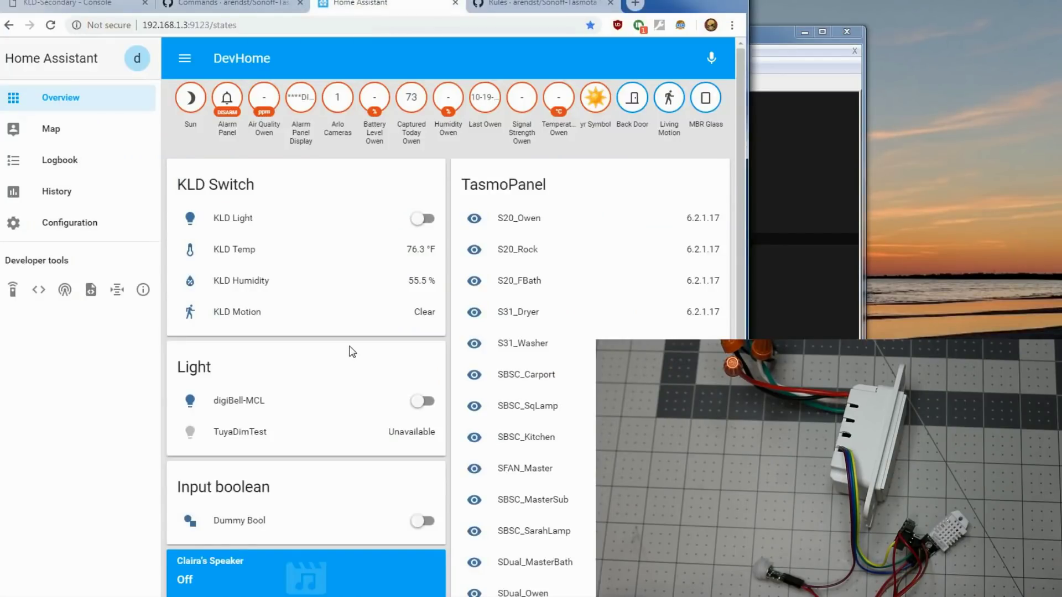
{"action": "mouse_move", "coordinate": [418, 317]}
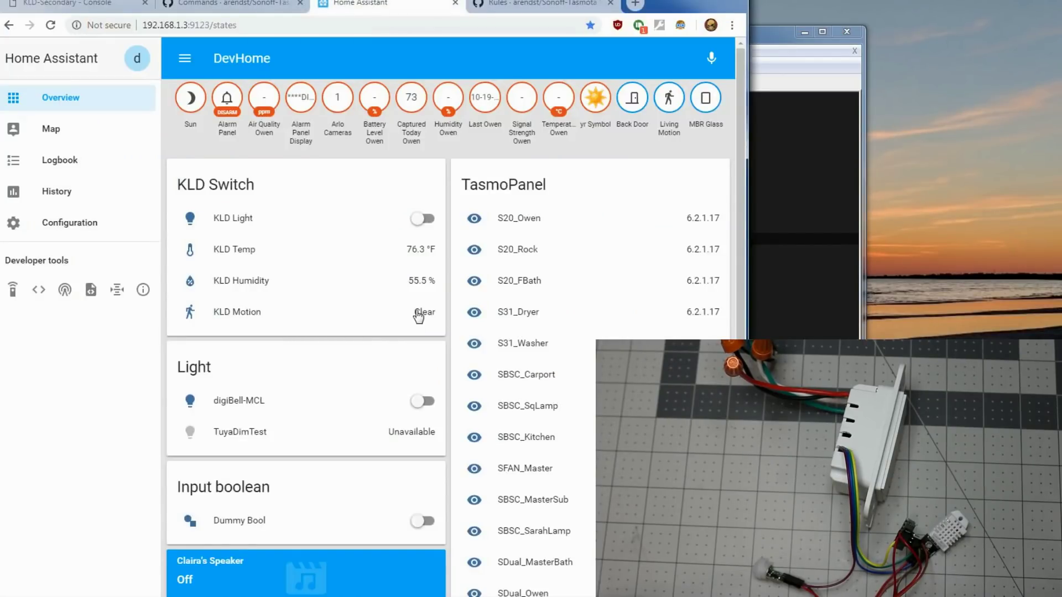
{"action": "mouse_move", "coordinate": [429, 237]}
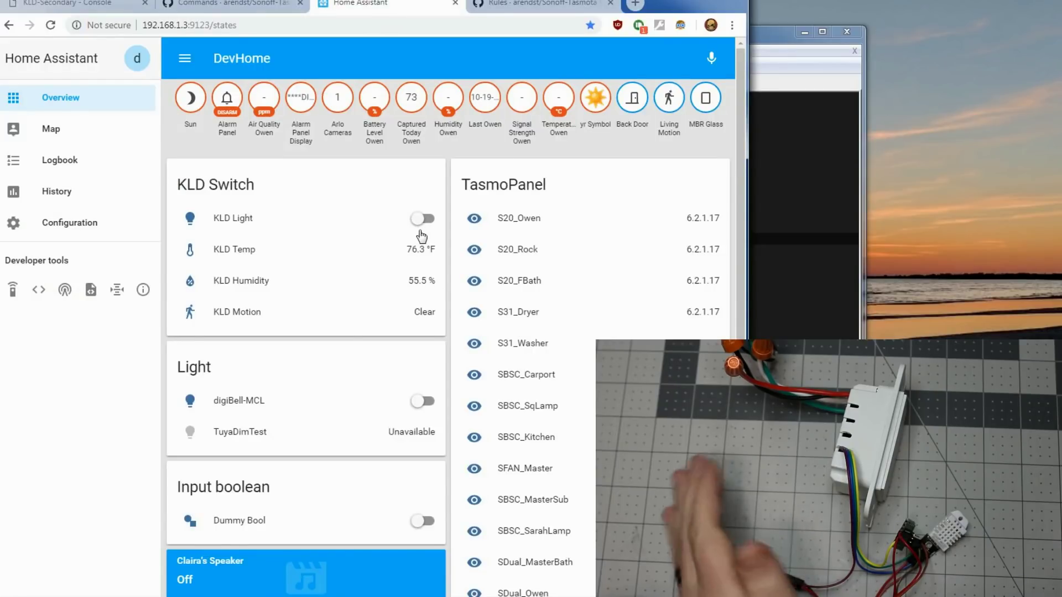
{"action": "left_click", "coordinate": [422, 218]}
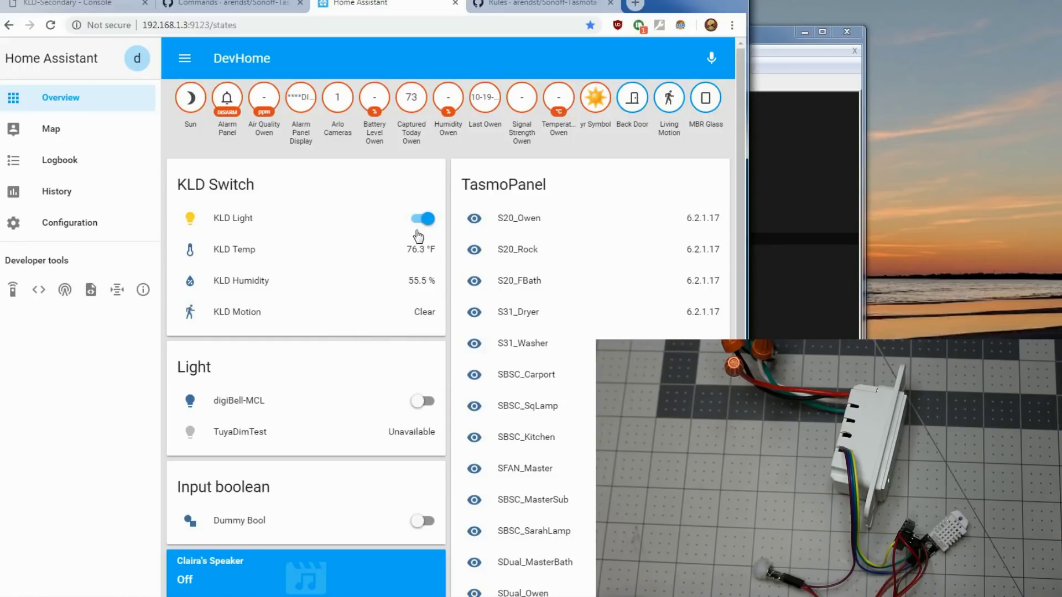
{"action": "mouse_move", "coordinate": [416, 320]}
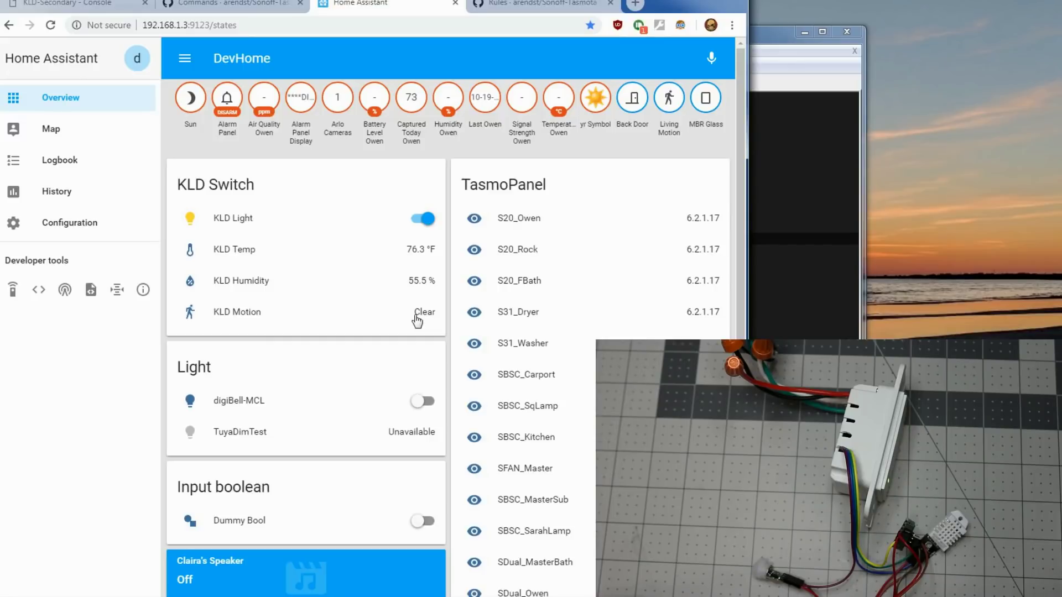
{"action": "left_click", "coordinate": [422, 218]}
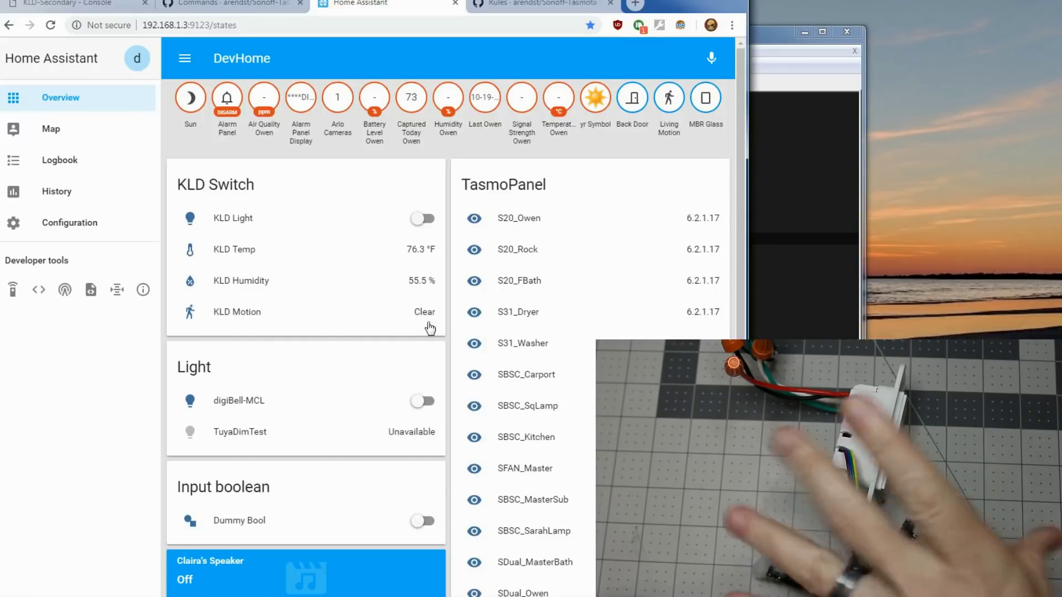